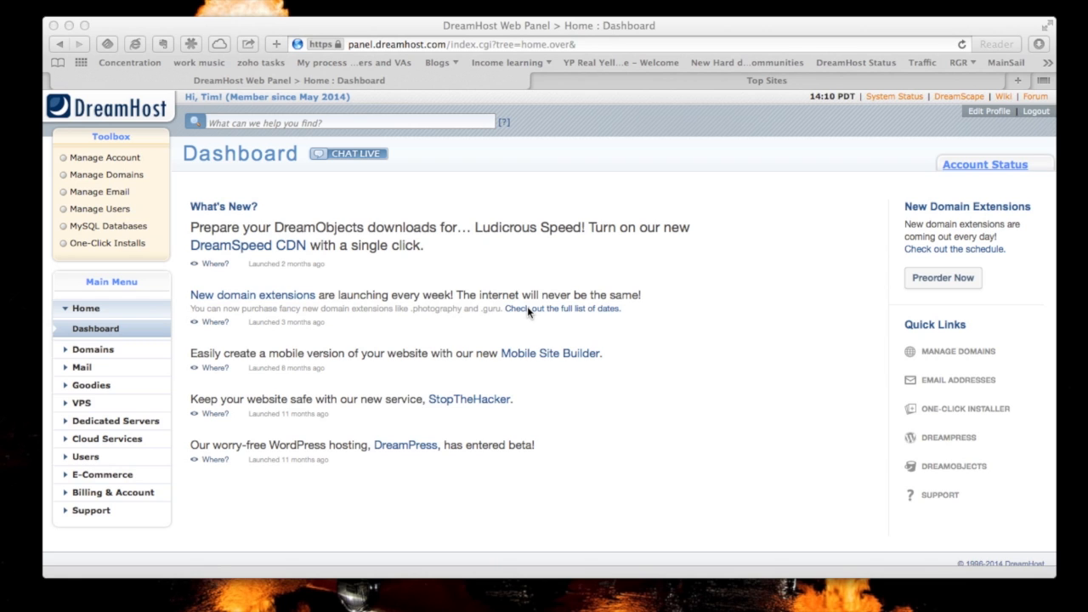
pyautogui.moveTo(467, 305)
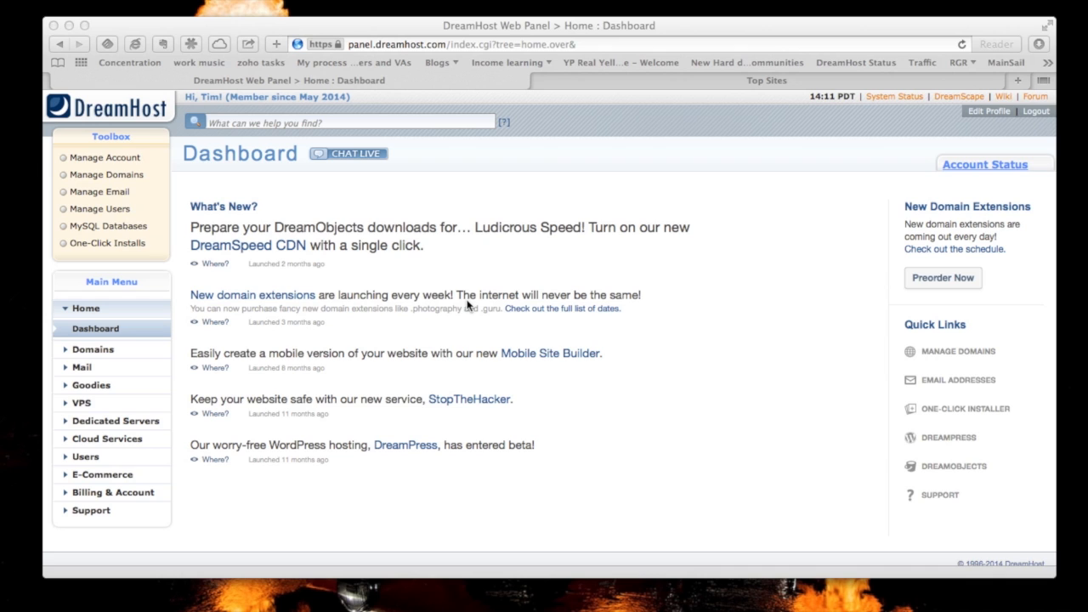
pyautogui.moveTo(461, 304)
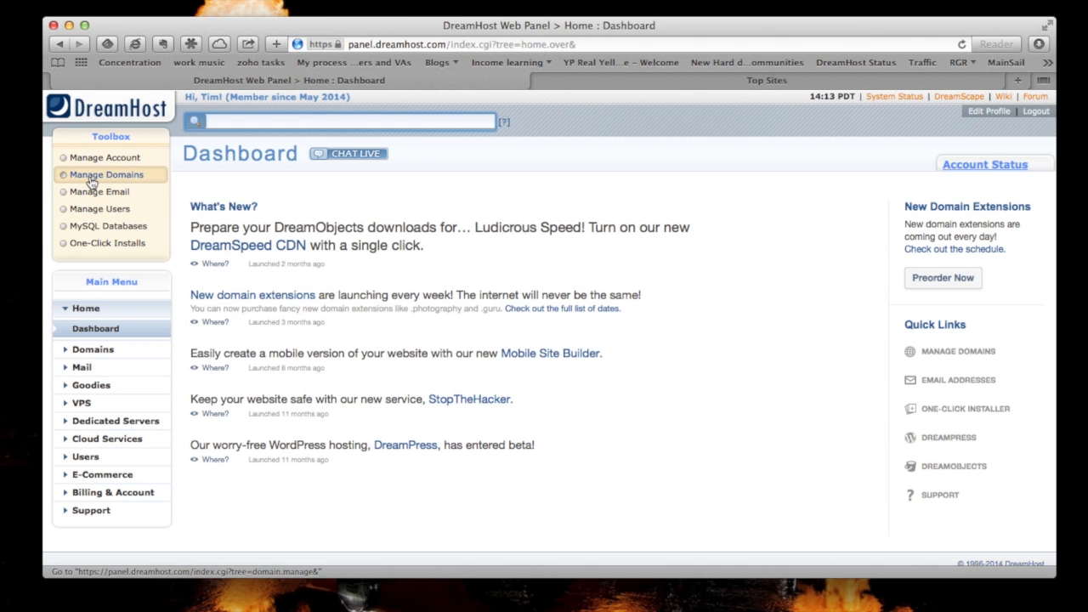
# Add a new fully hosted domain with rwh-demo.dreamhosters.com as the domain to host.
pyautogui.click(107, 174)
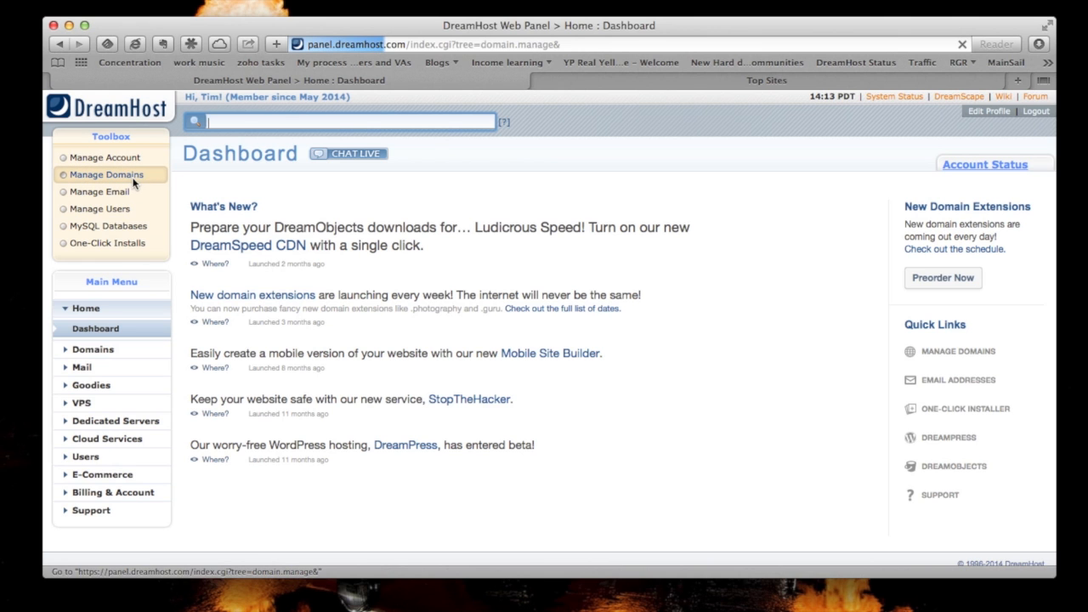
pyautogui.click(105, 175)
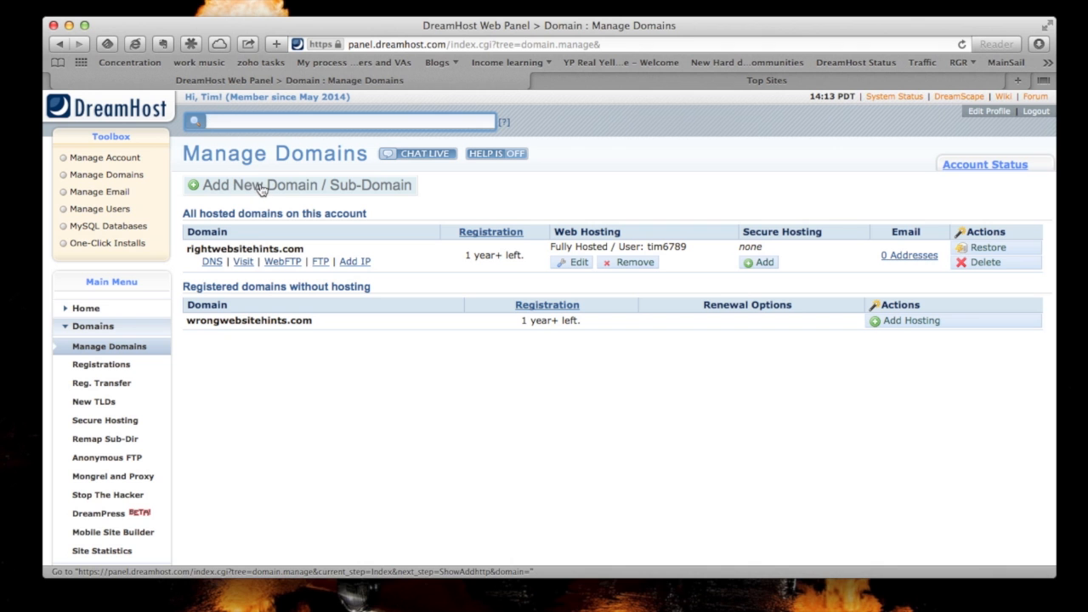
pyautogui.click(272, 185)
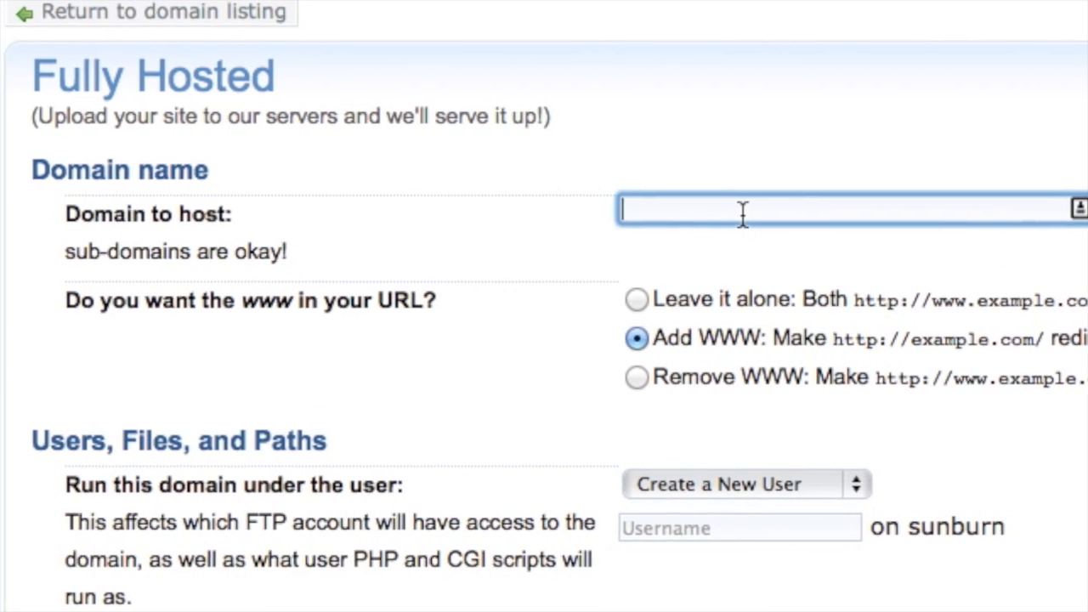
pyautogui.write('rwh-demo.drea')
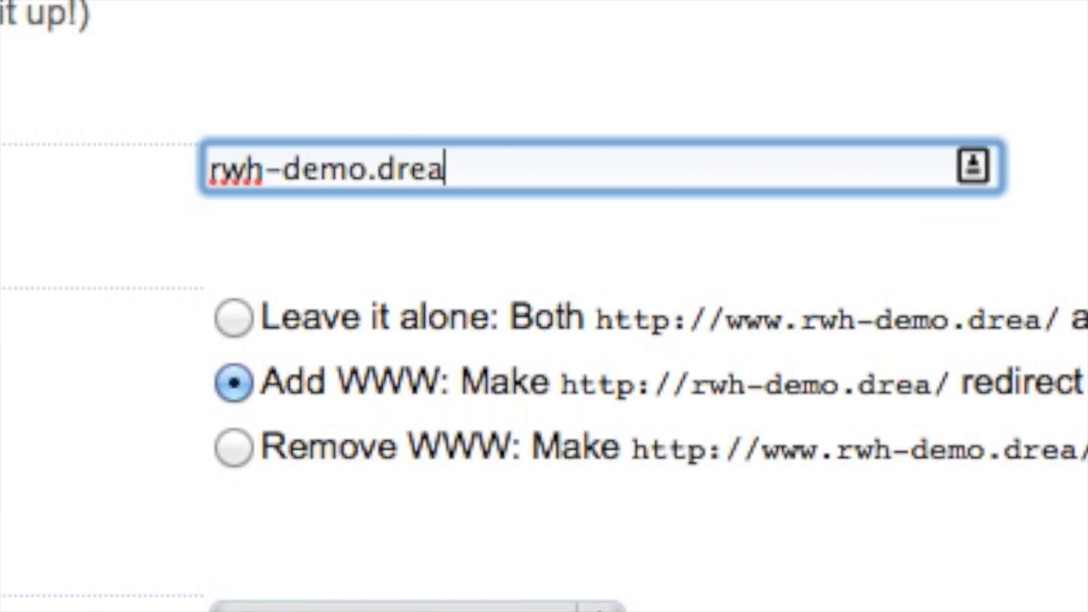
pyautogui.write('mho')
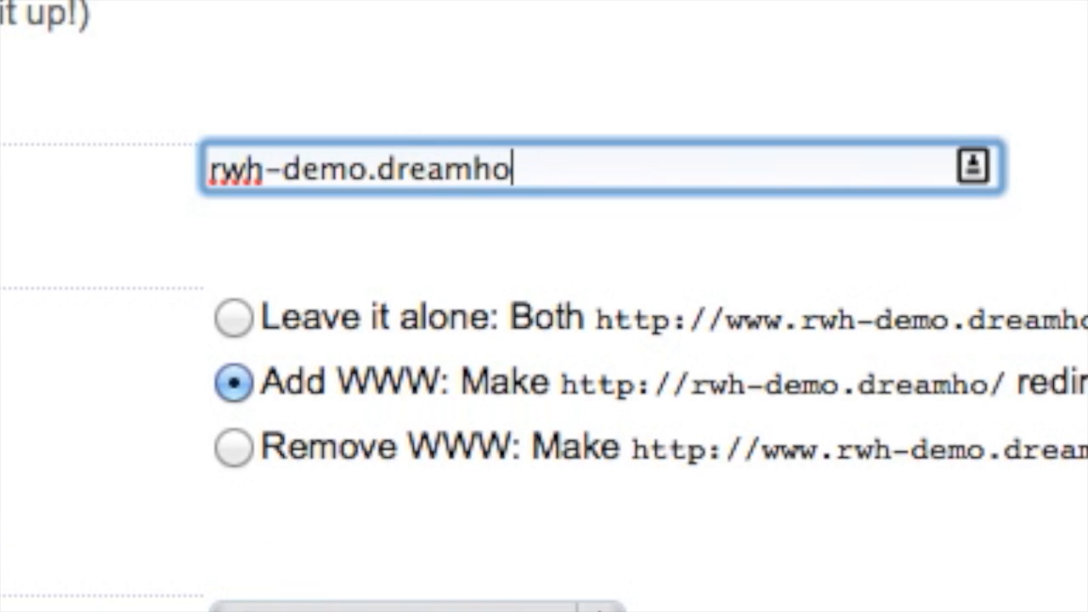
pyautogui.write('sters.com')
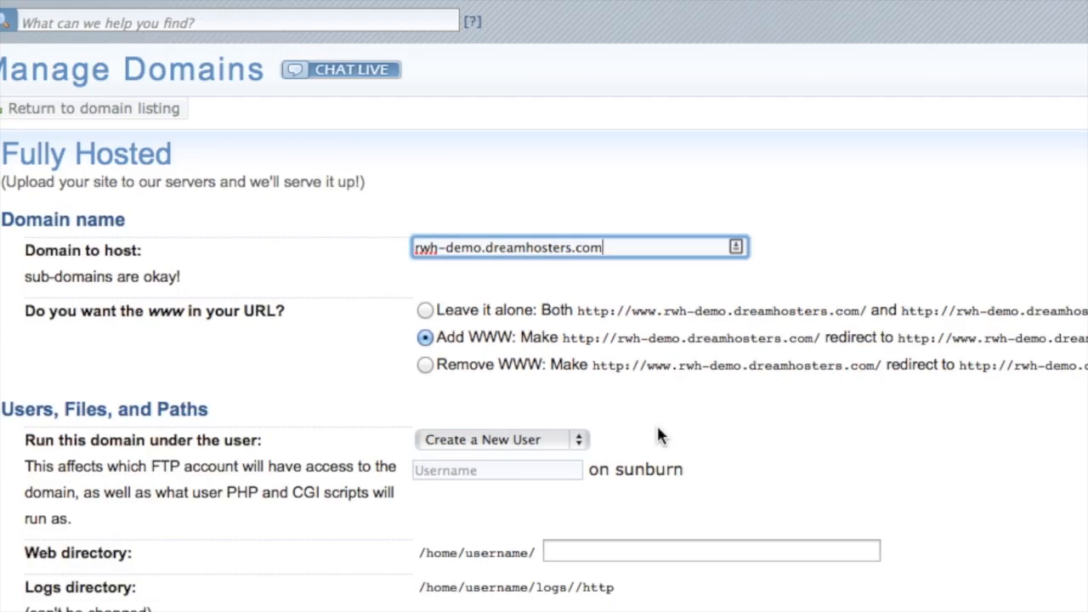
pyautogui.click(501, 439)
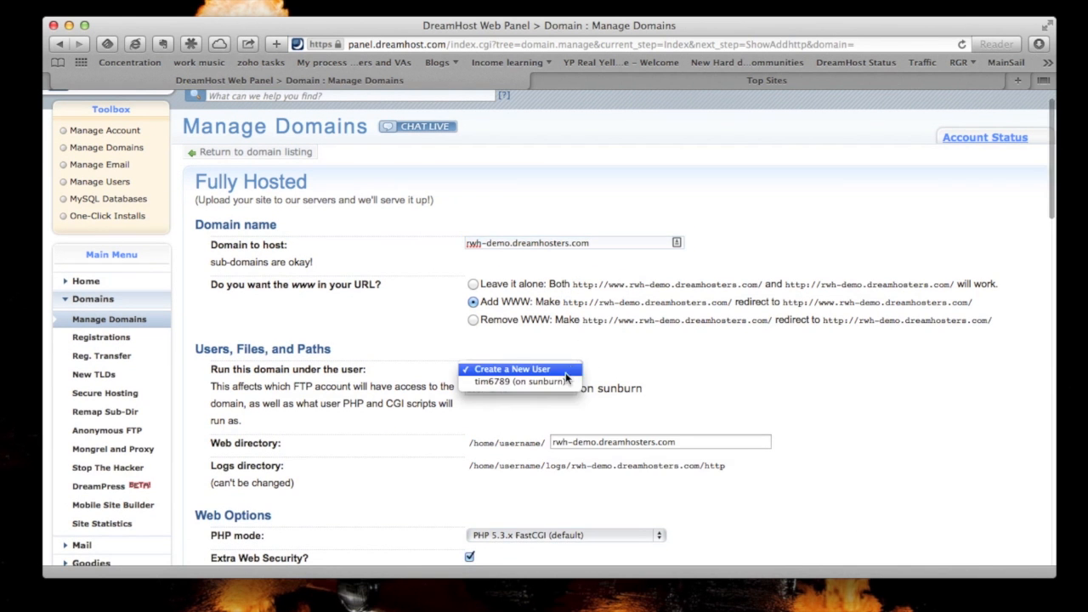
# Run the domain under the existing user and scroll down to the 'Fully host this domain' button.
pyautogui.click(519, 382)
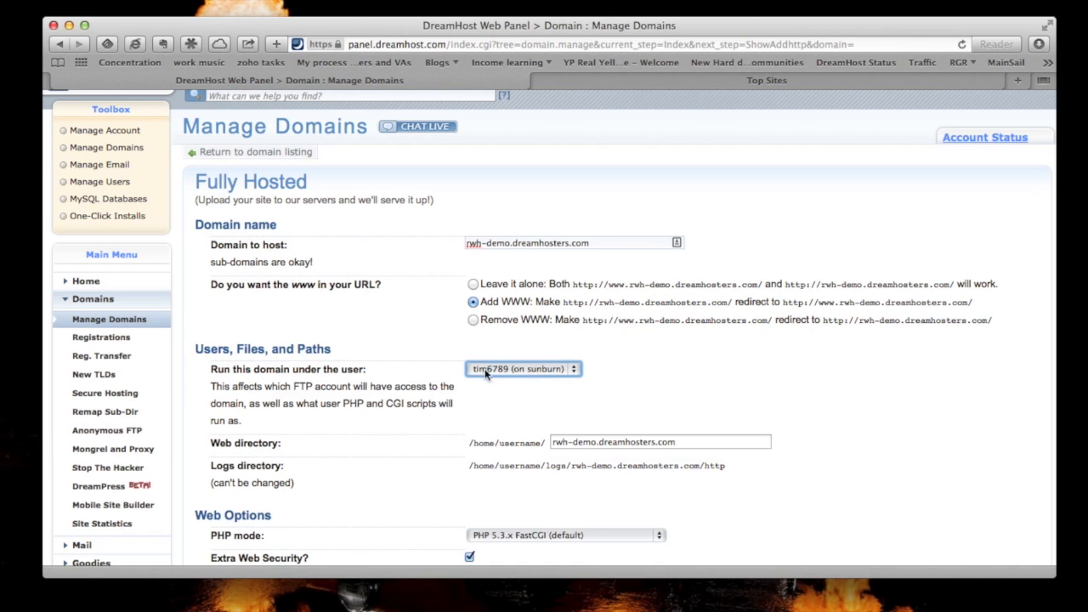
pyautogui.scroll(-3)
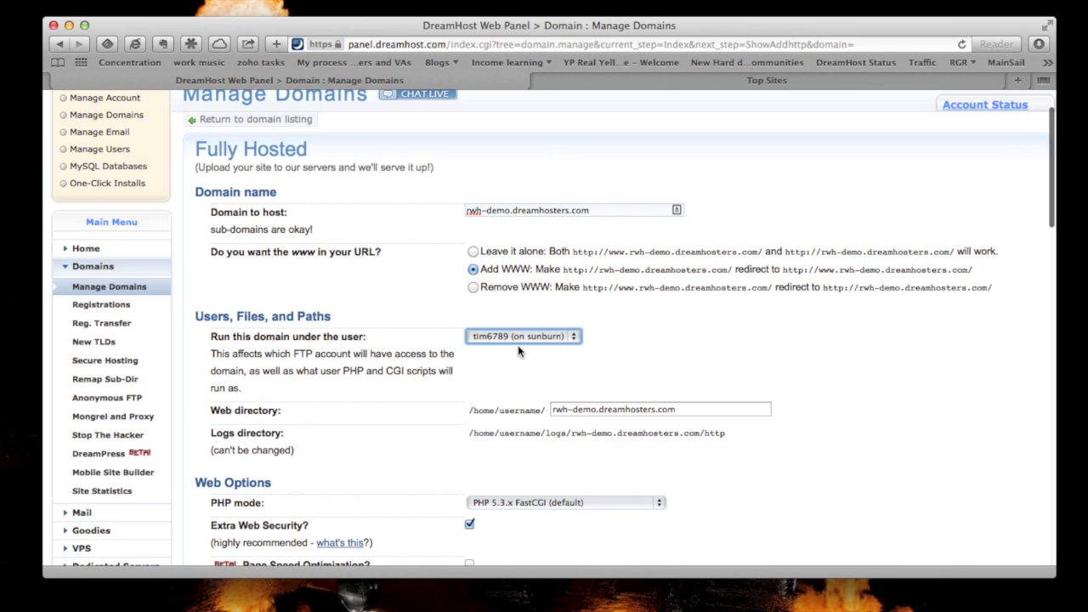
pyautogui.moveTo(627, 362)
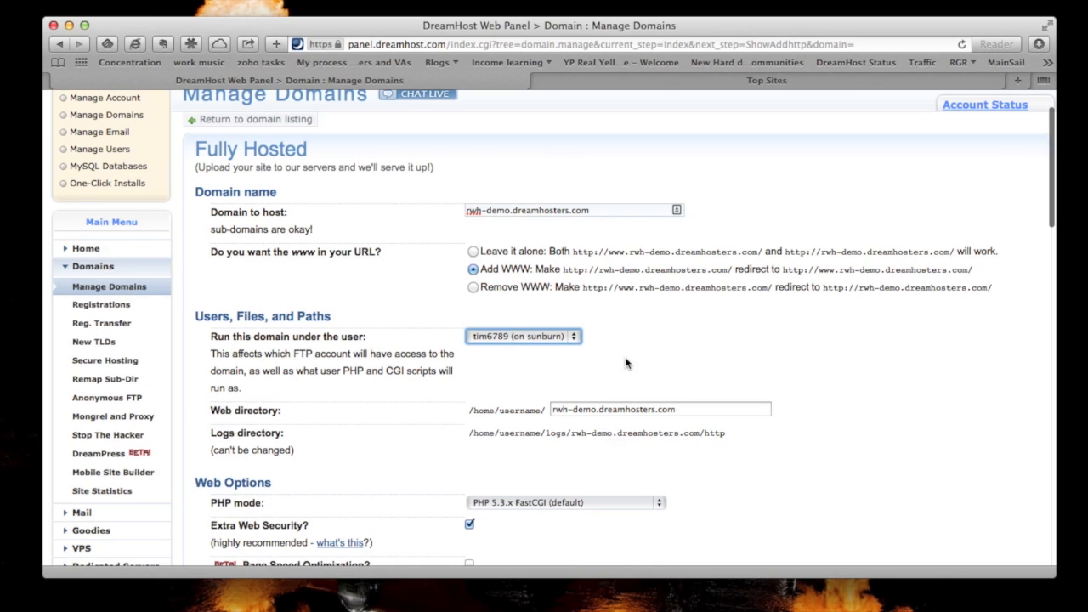
pyautogui.moveTo(632, 357)
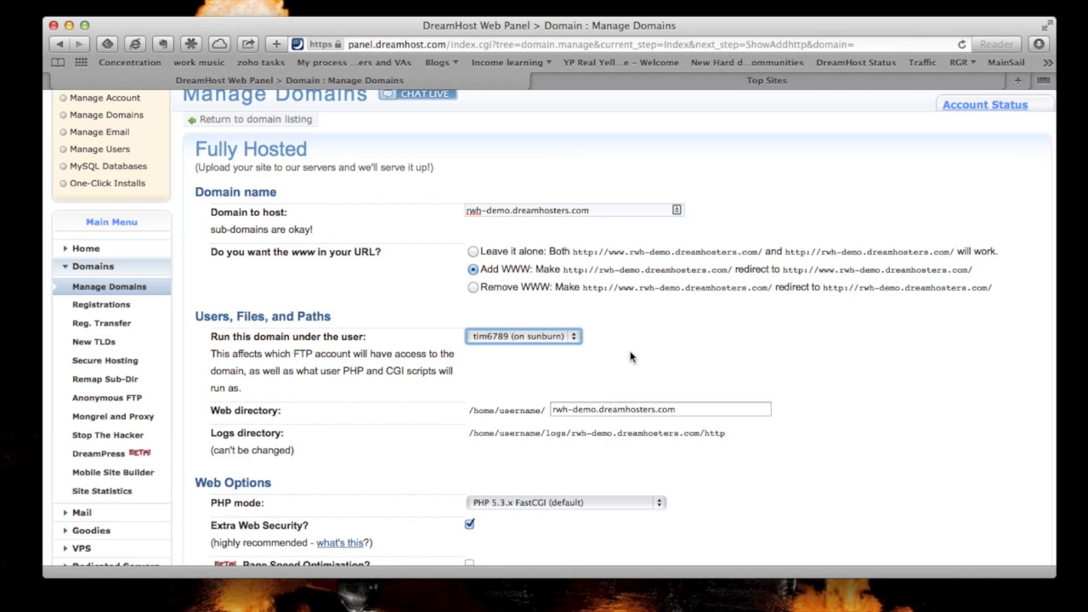
pyautogui.scroll(-3)
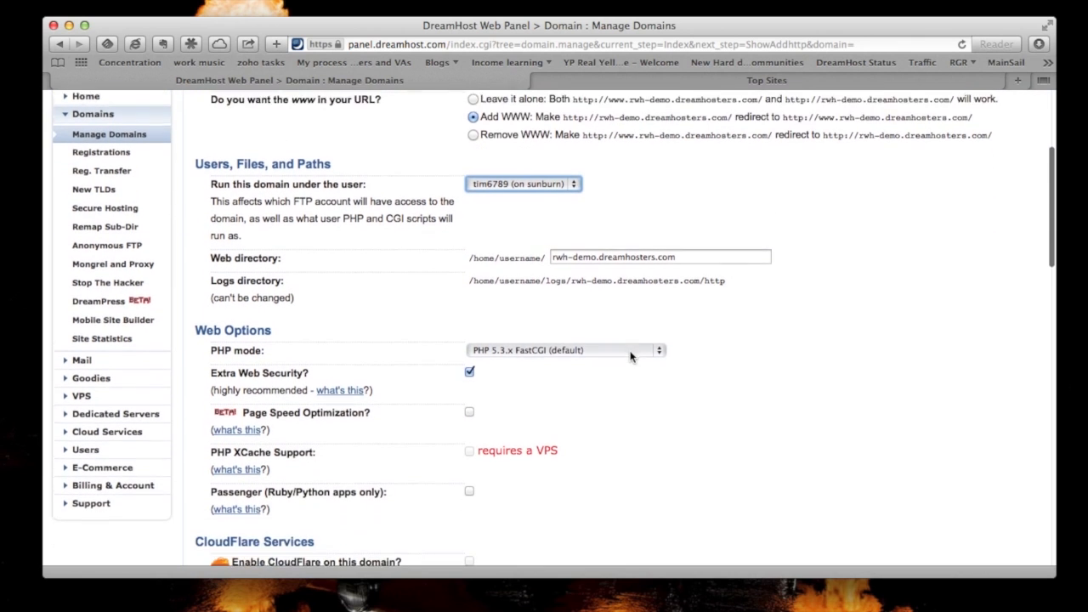
pyautogui.scroll(-3)
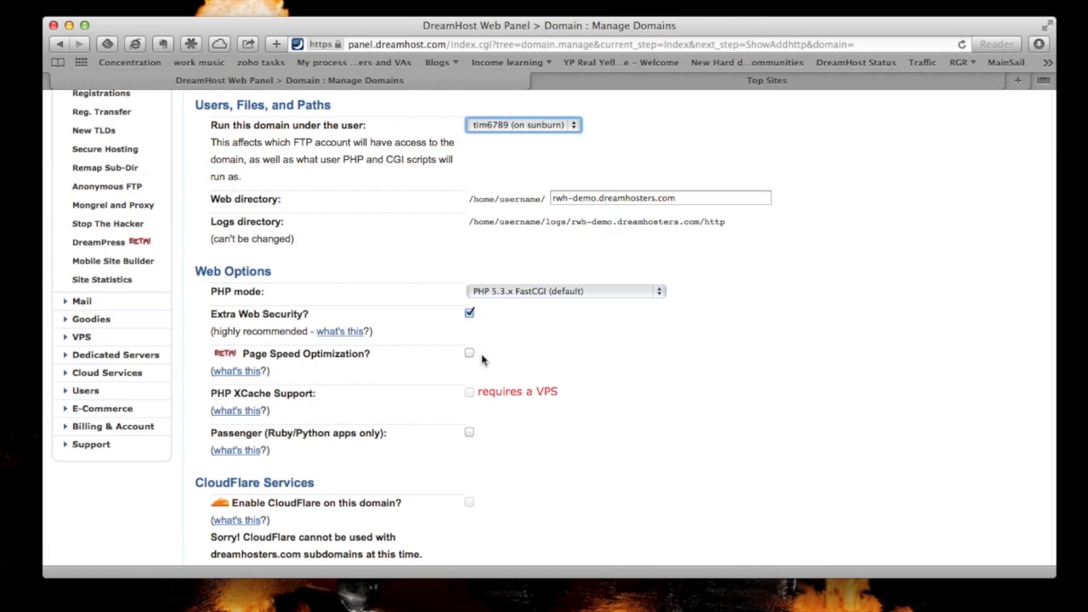
pyautogui.moveTo(486, 355)
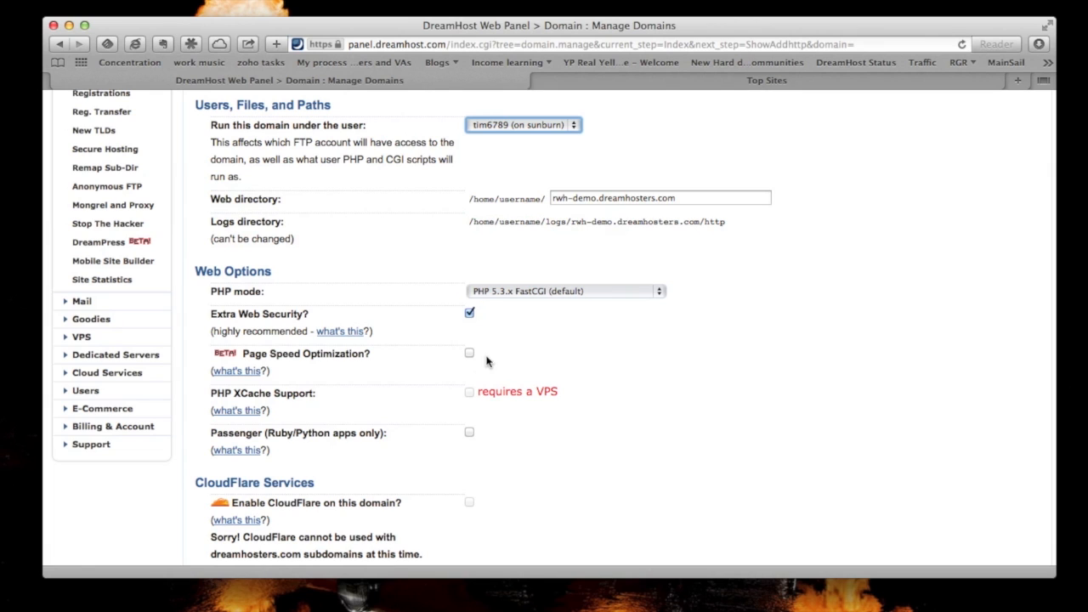
pyautogui.moveTo(344, 359)
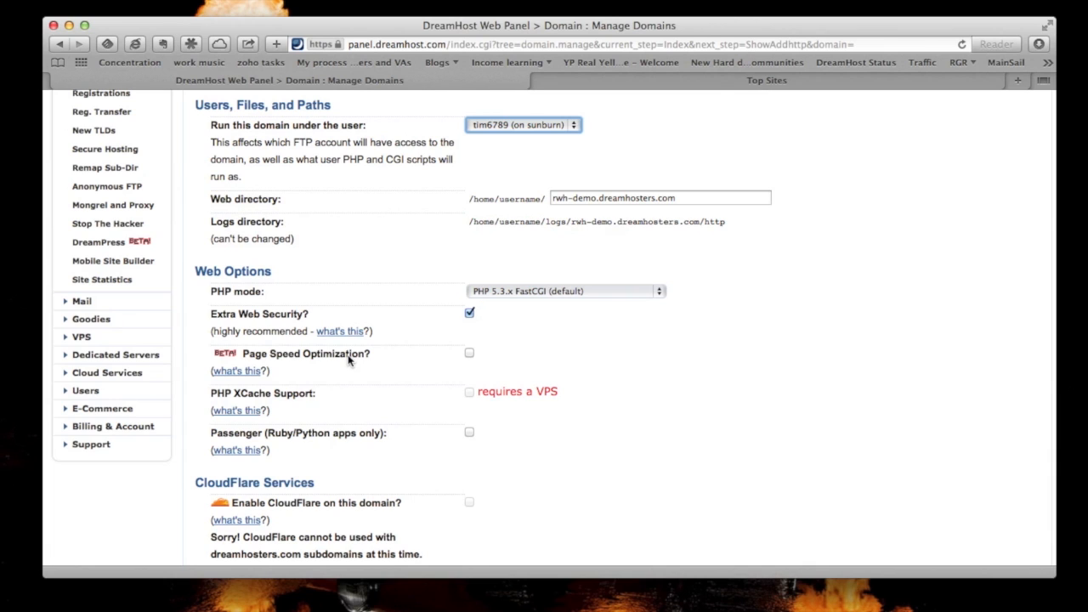
pyautogui.moveTo(469, 363)
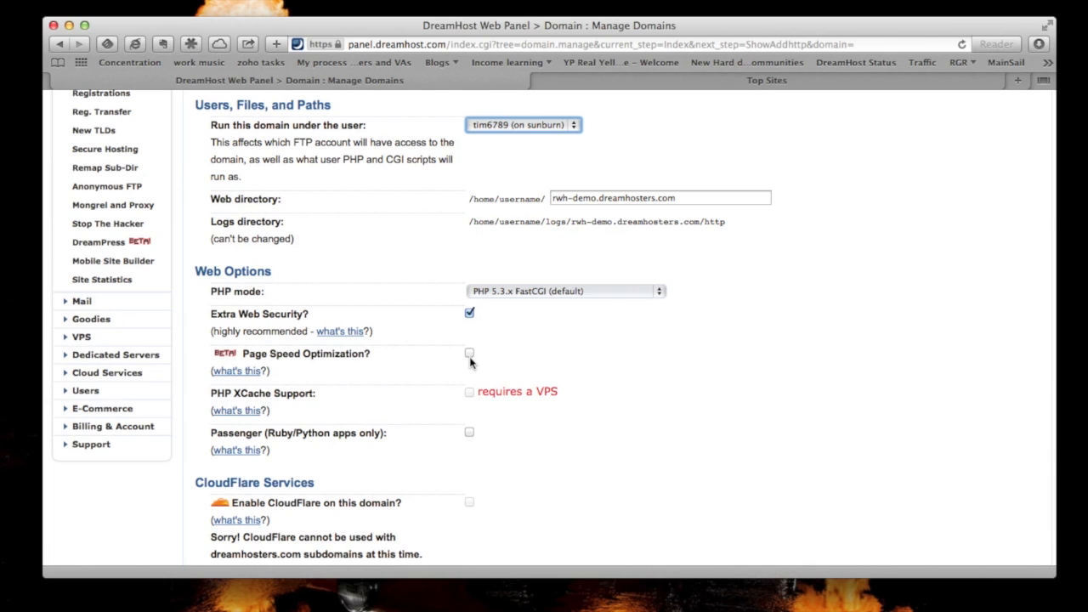
pyautogui.scroll(-3)
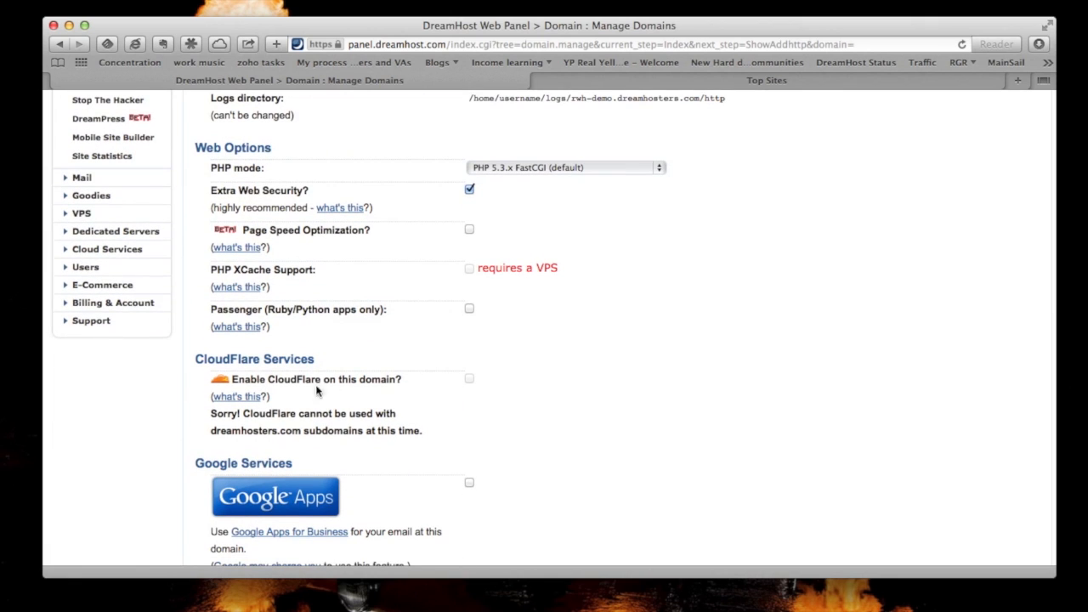
pyautogui.moveTo(345, 394)
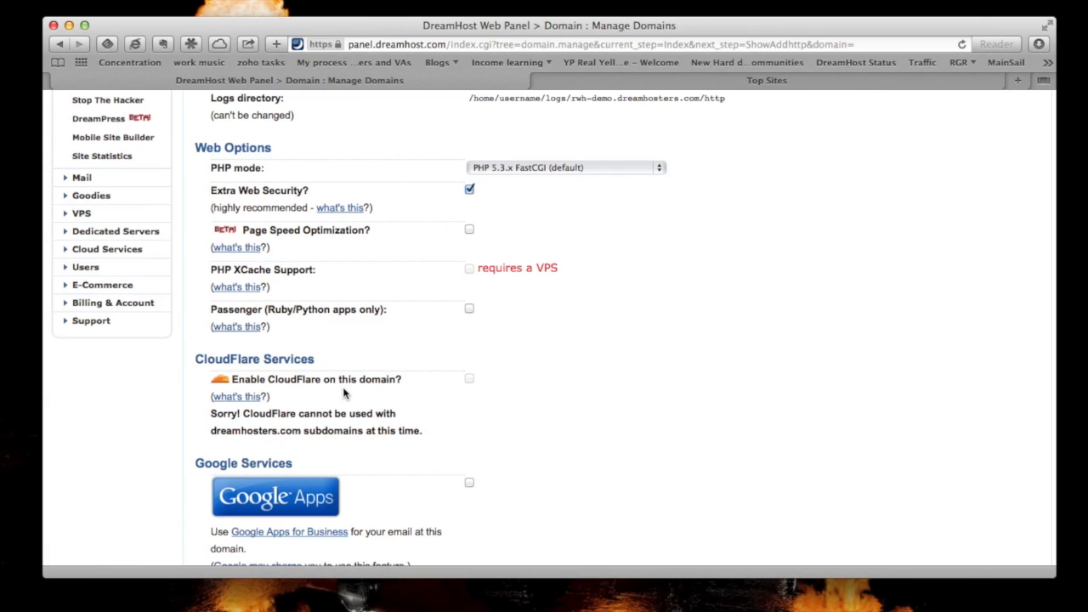
pyautogui.moveTo(241, 388)
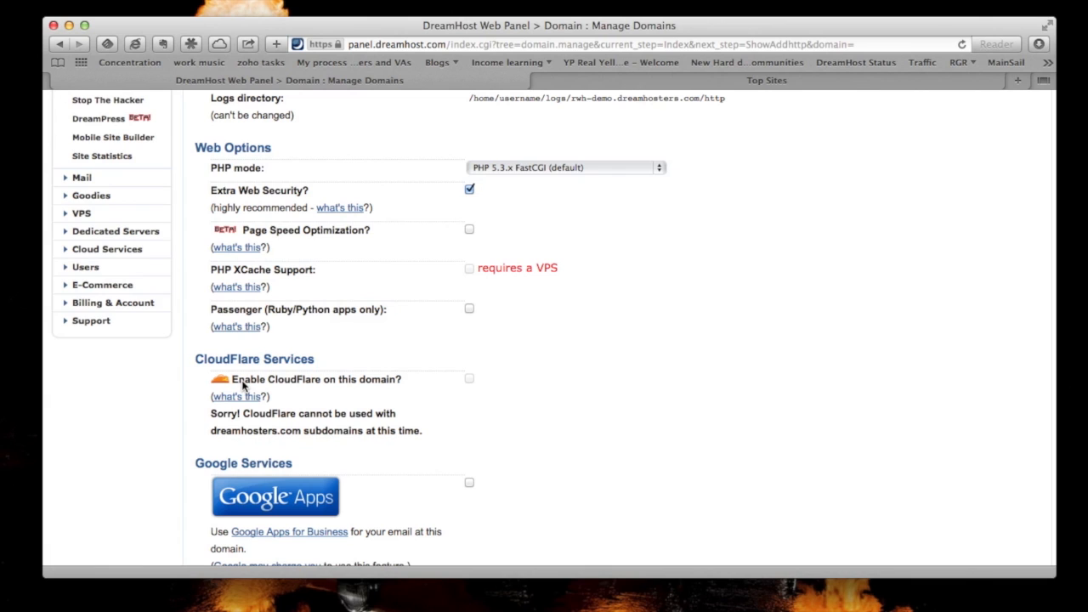
pyautogui.moveTo(468, 380)
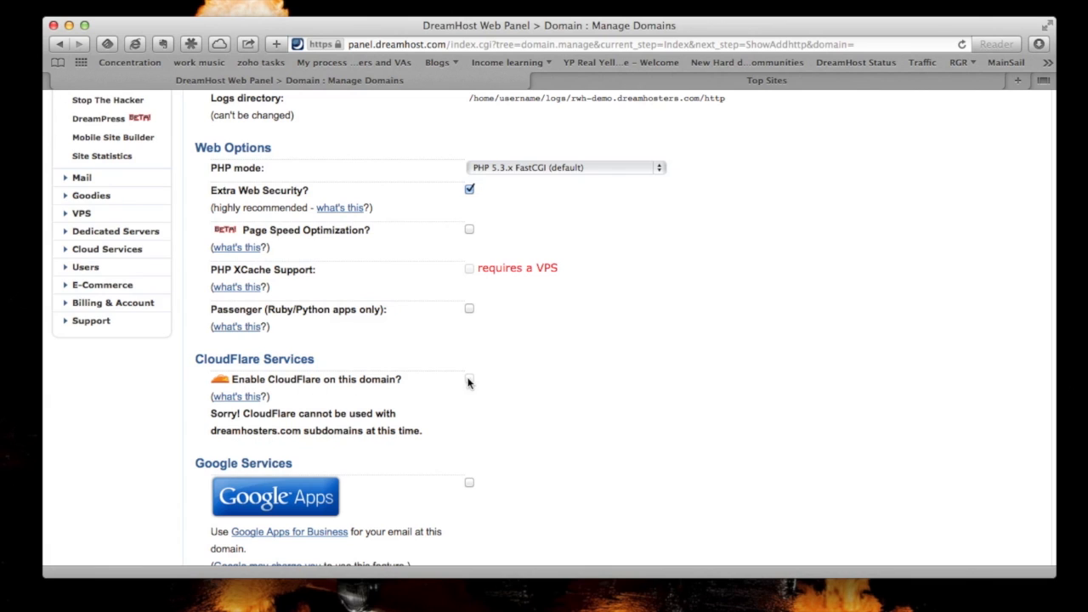
pyautogui.moveTo(342, 387)
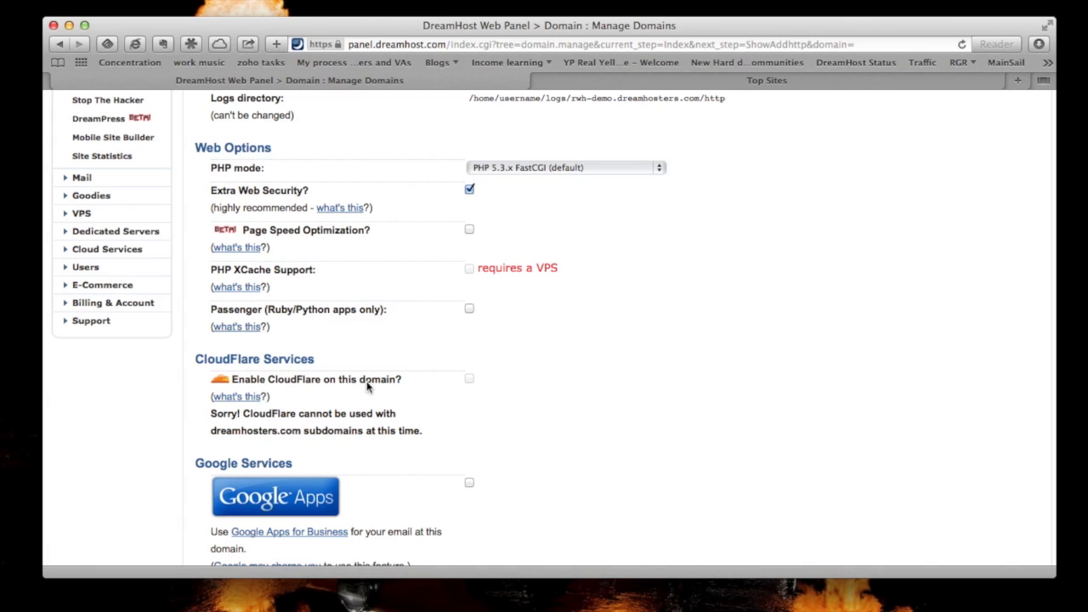
pyautogui.moveTo(504, 390)
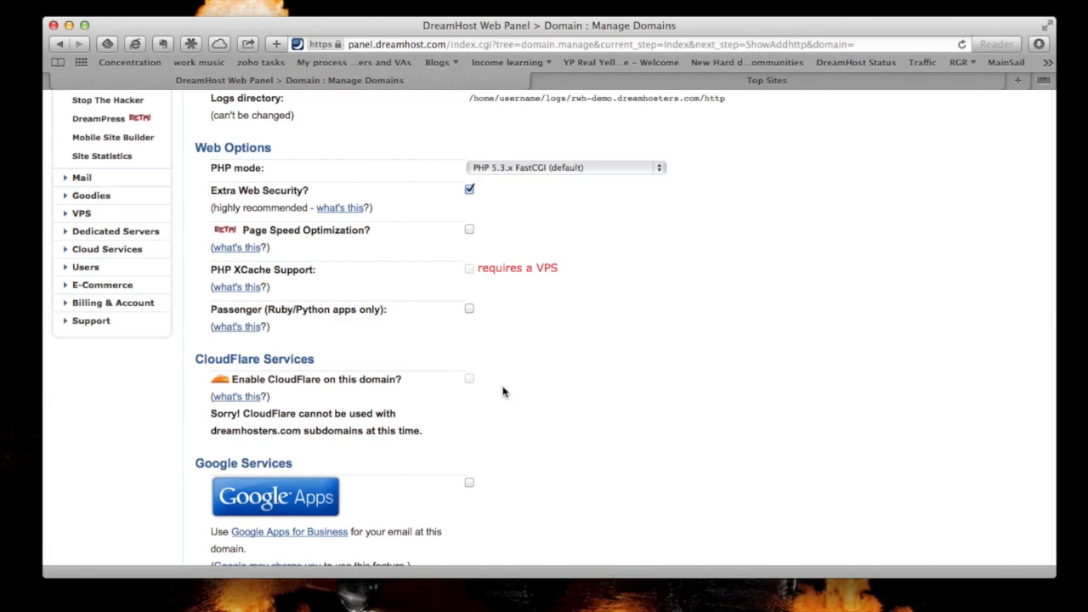
pyautogui.scroll(-3)
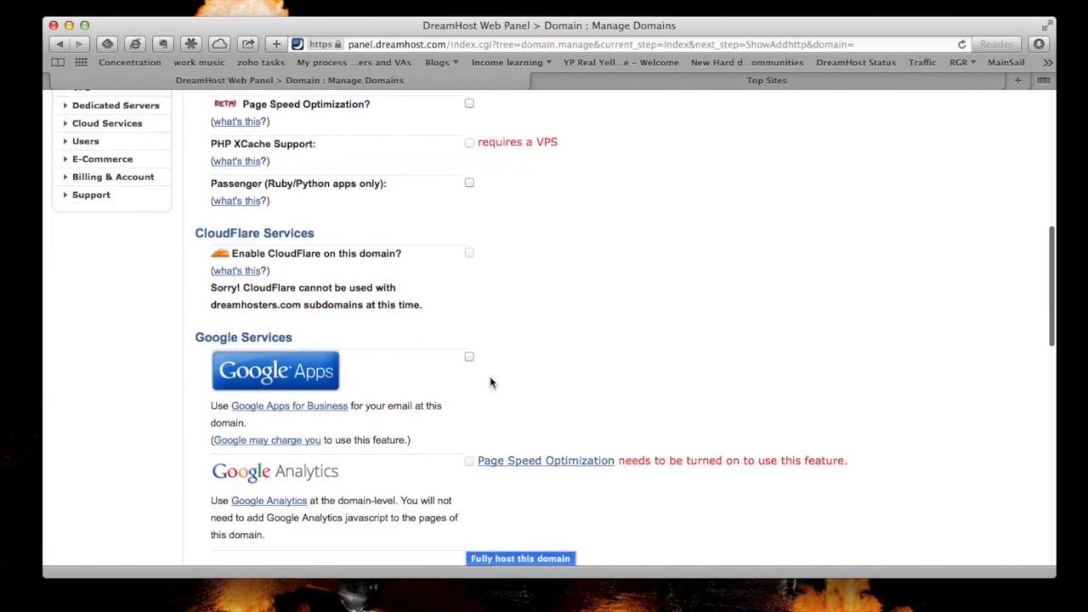
pyautogui.scroll(-3)
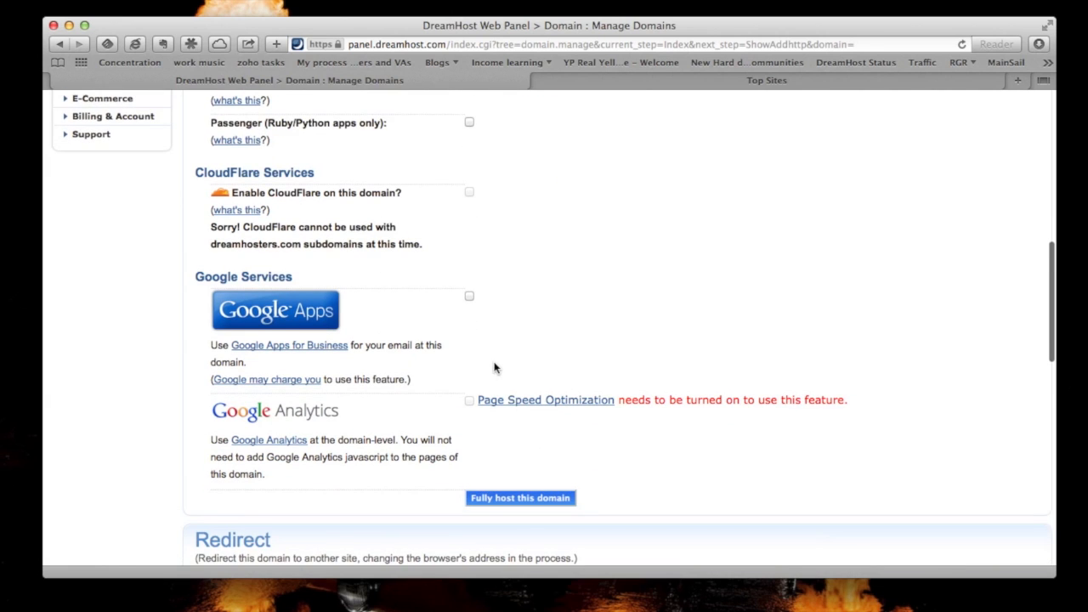
pyautogui.scroll(-3)
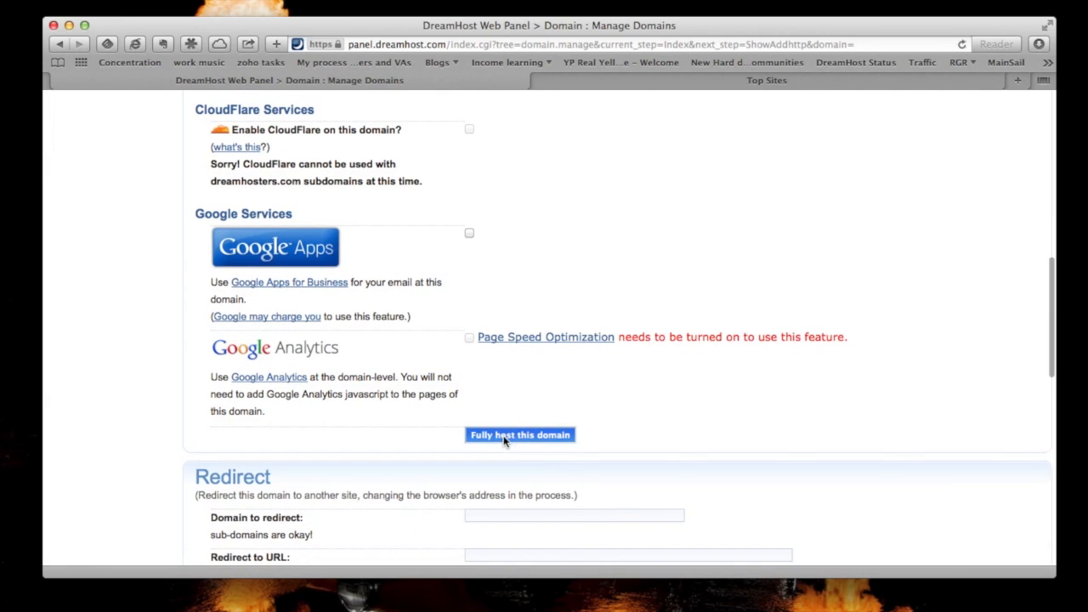
# Submit rwh-demo.dreamhosters.com as a fully hosted domain and dismiss the success notice.
pyautogui.click(519, 434)
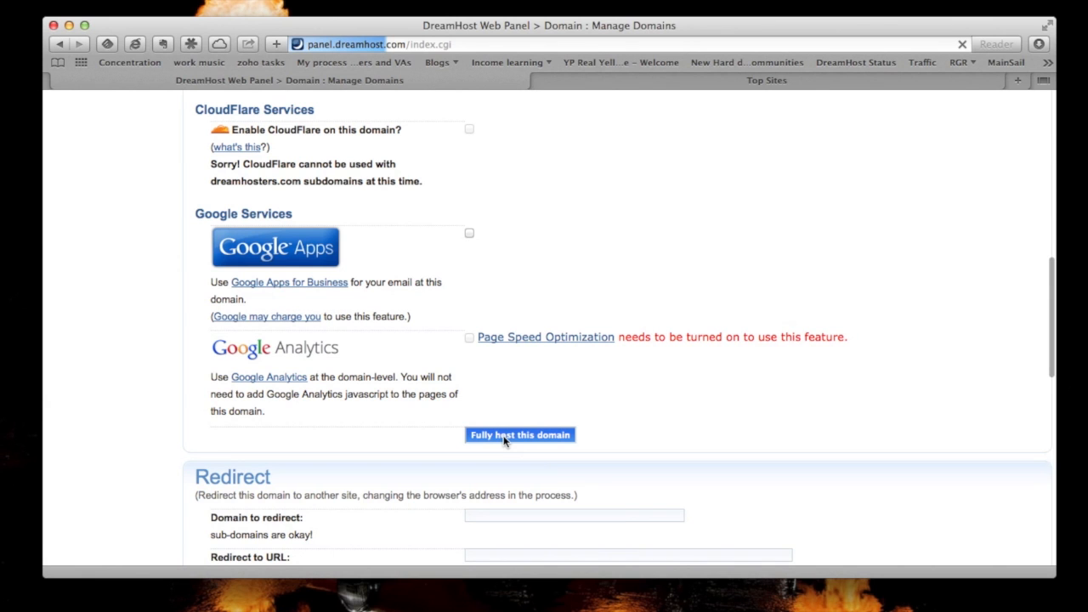
pyautogui.click(520, 435)
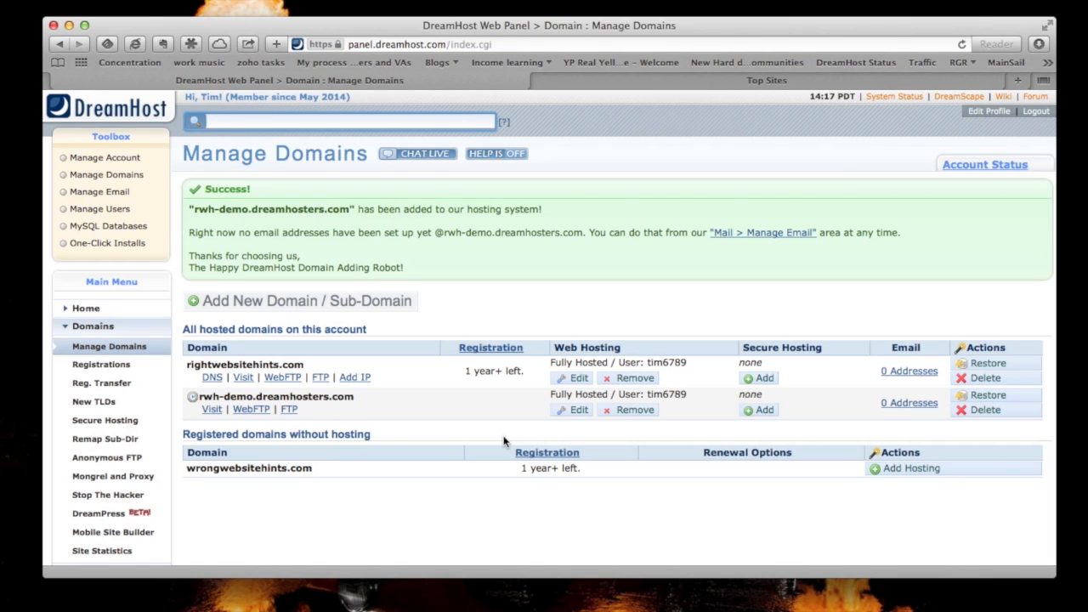
pyautogui.moveTo(572, 261)
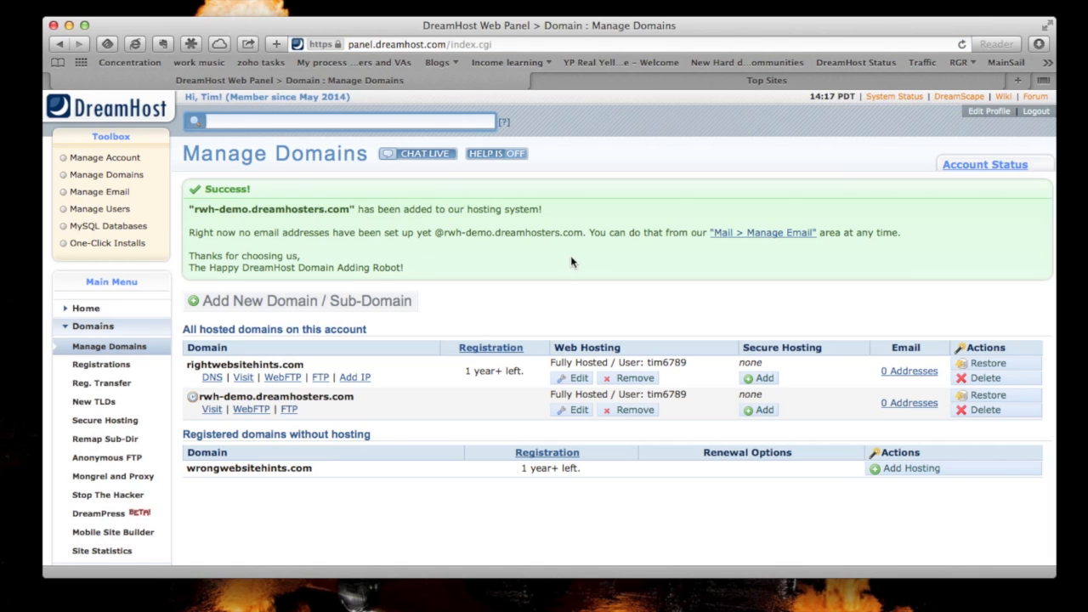
pyautogui.moveTo(187, 411)
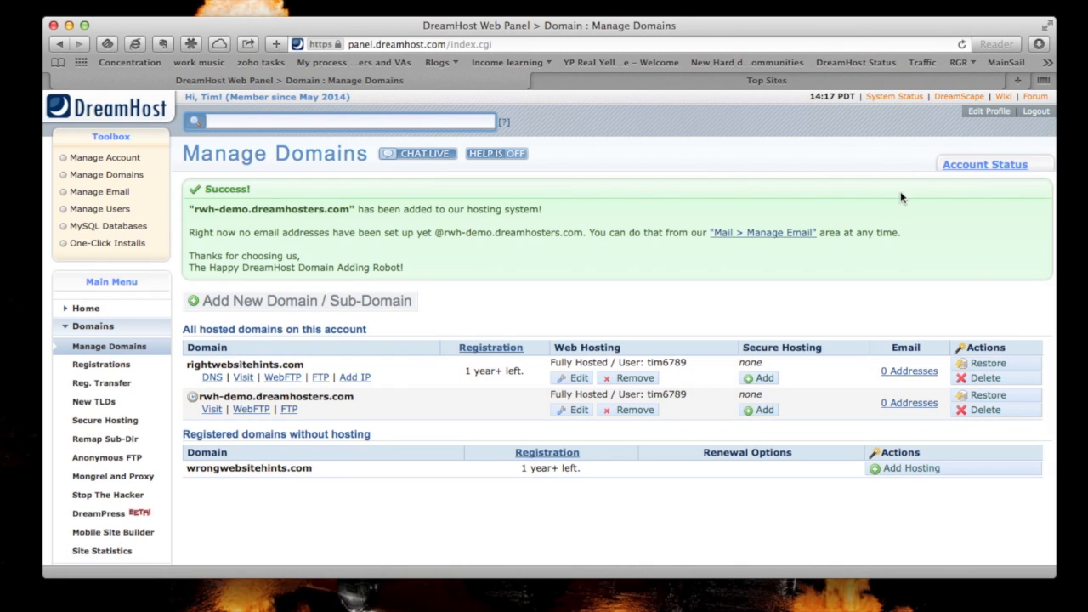
pyautogui.click(957, 40)
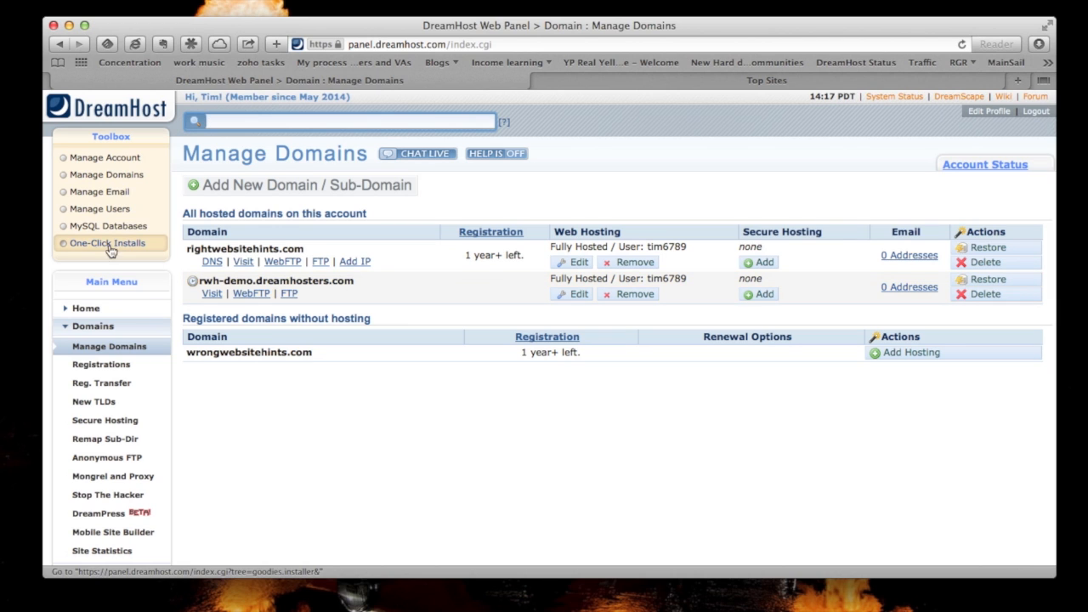
# Launch the WordPress one-click install on rwh-demo.dreamhosters.com with Deluxe Install turned off.
pyautogui.click(106, 243)
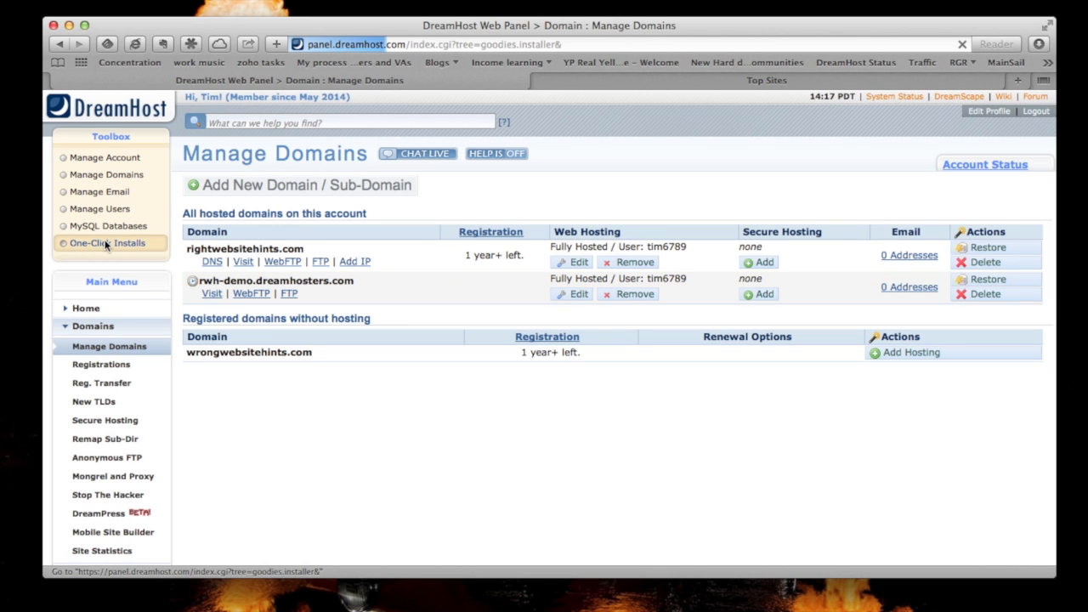
pyautogui.click(105, 242)
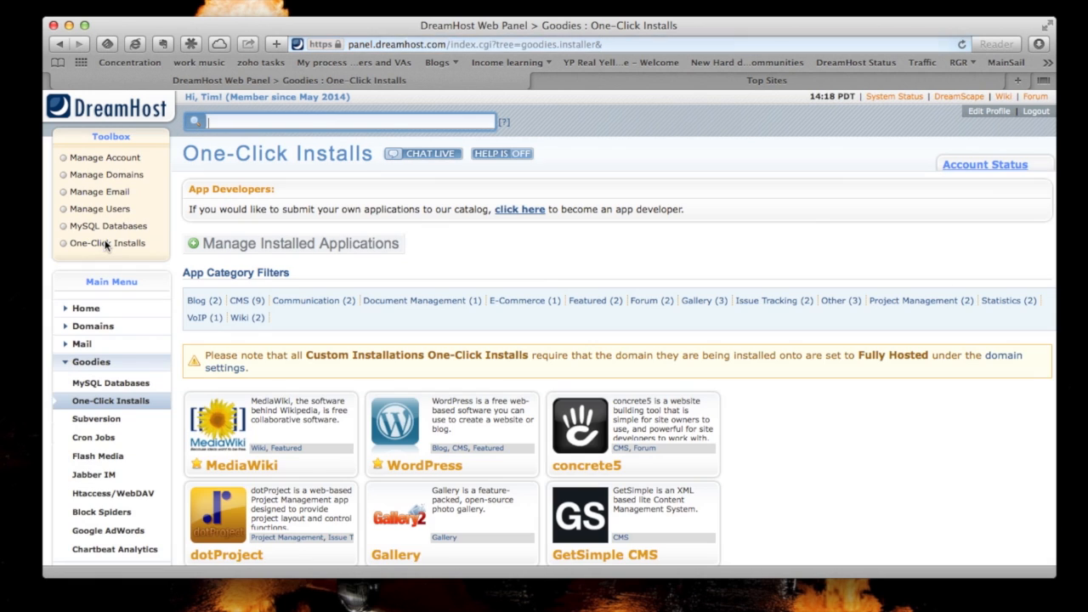
pyautogui.moveTo(395, 431)
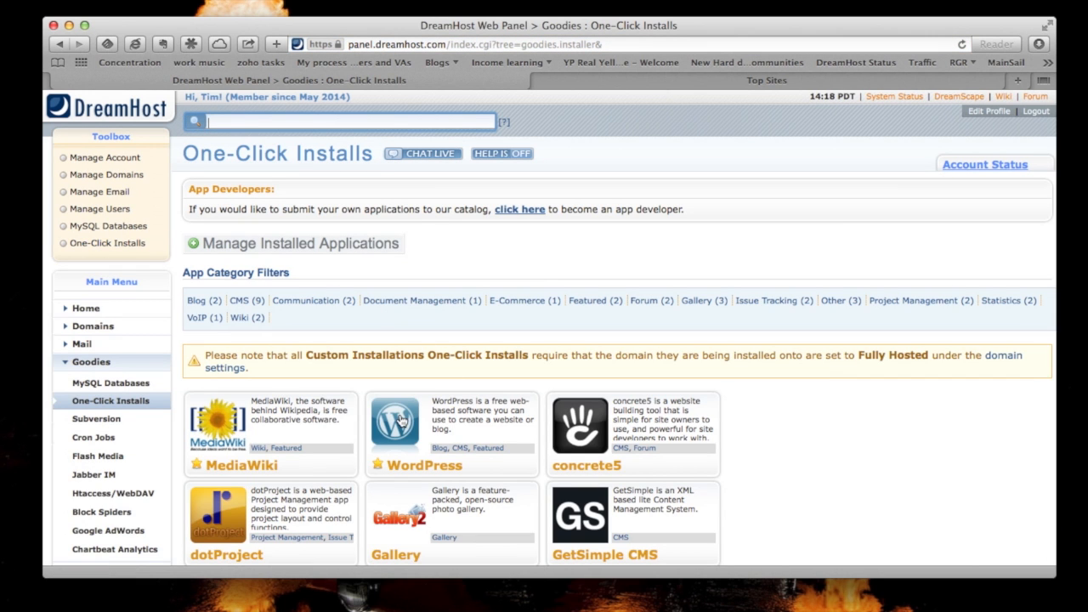
pyautogui.click(395, 432)
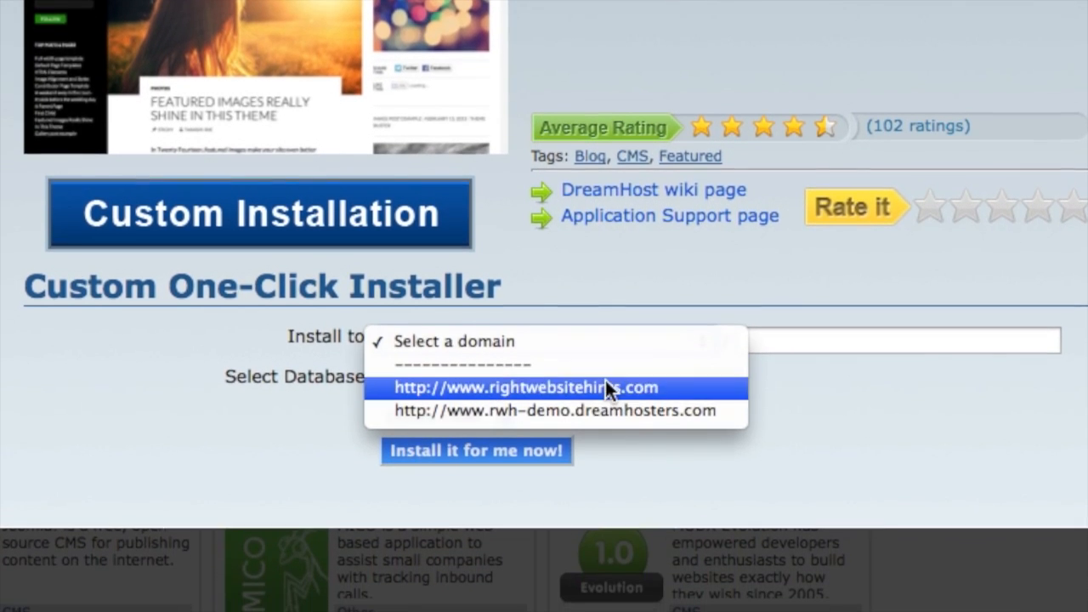
pyautogui.moveTo(605, 409)
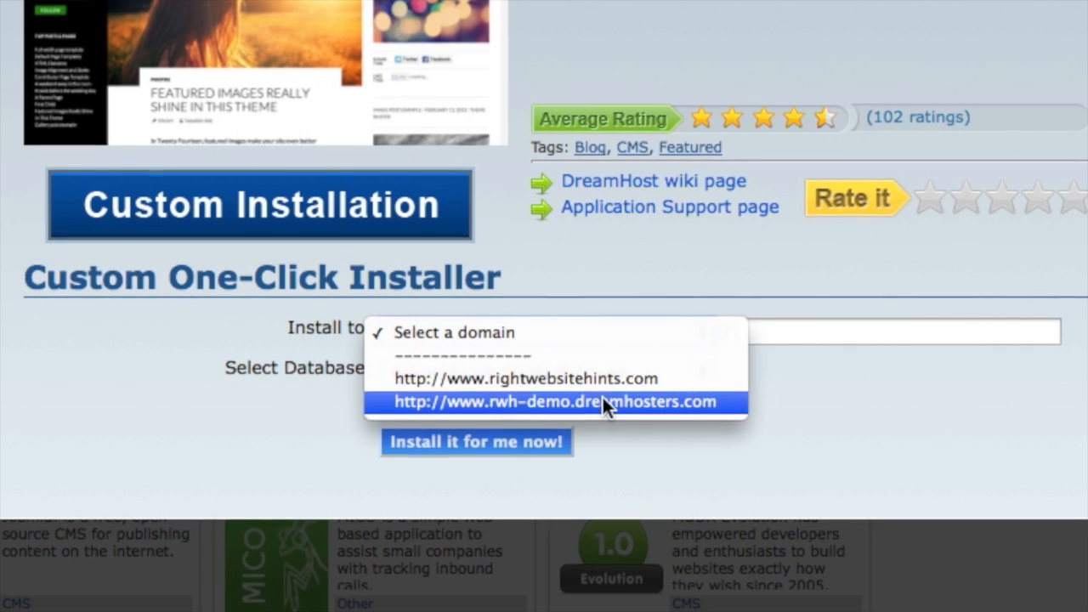
pyautogui.moveTo(546, 387)
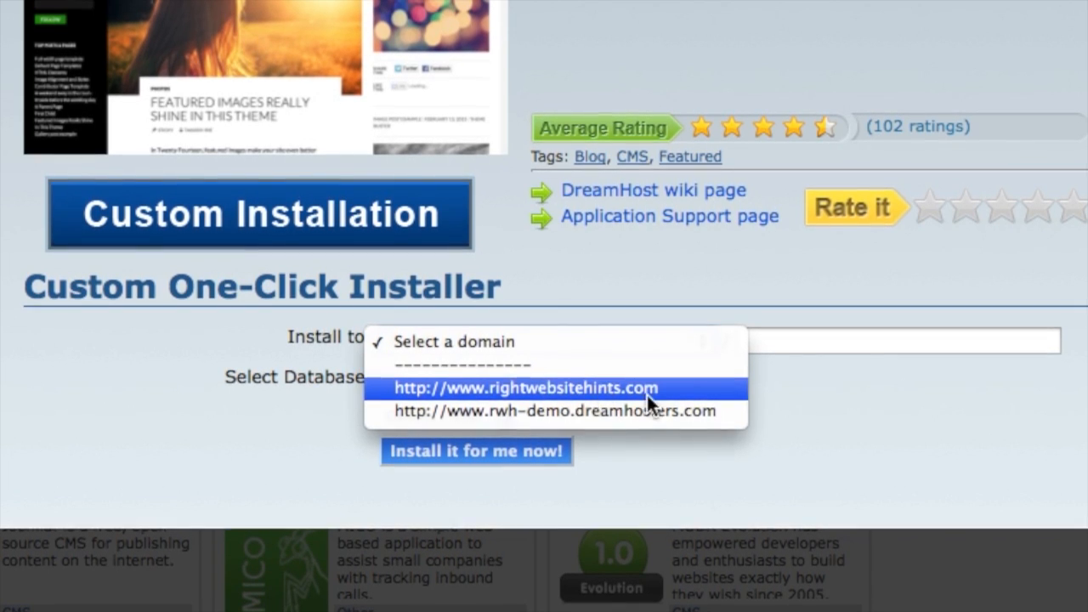
pyautogui.click(560, 411)
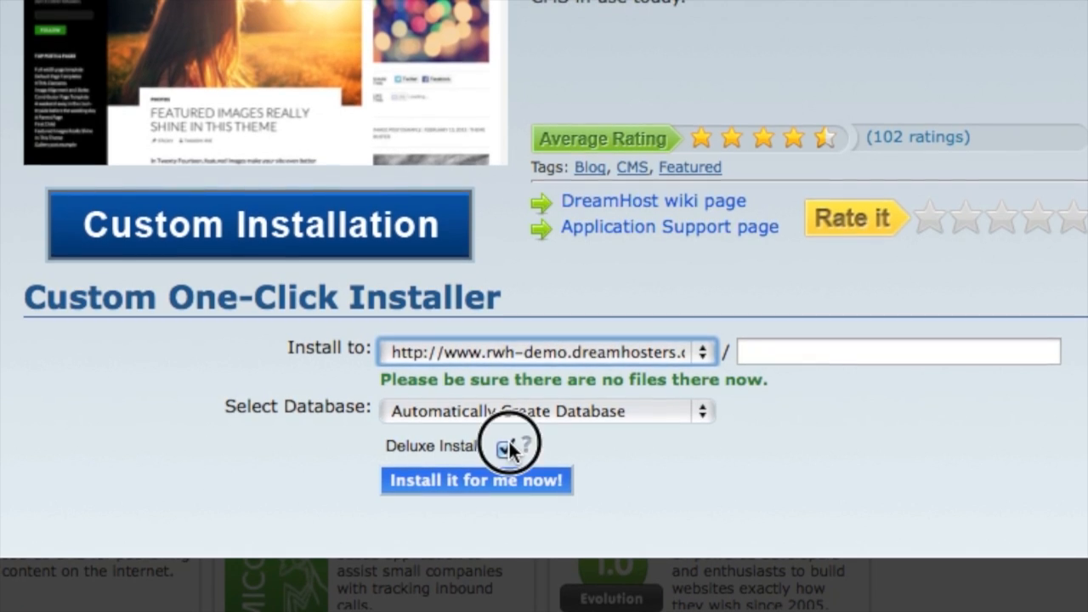
pyautogui.click(504, 448)
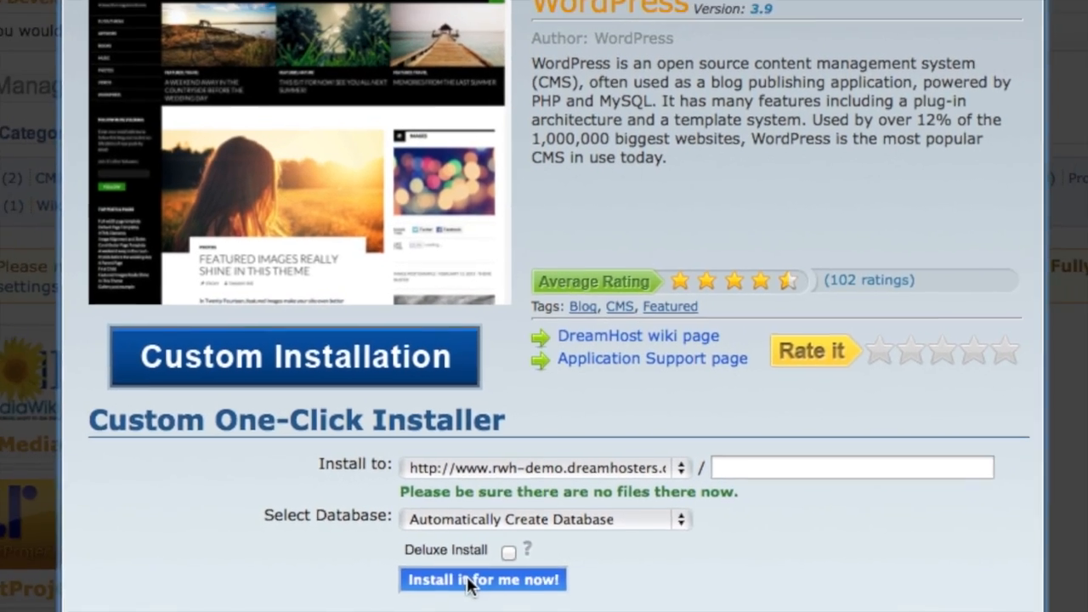
pyautogui.click(483, 580)
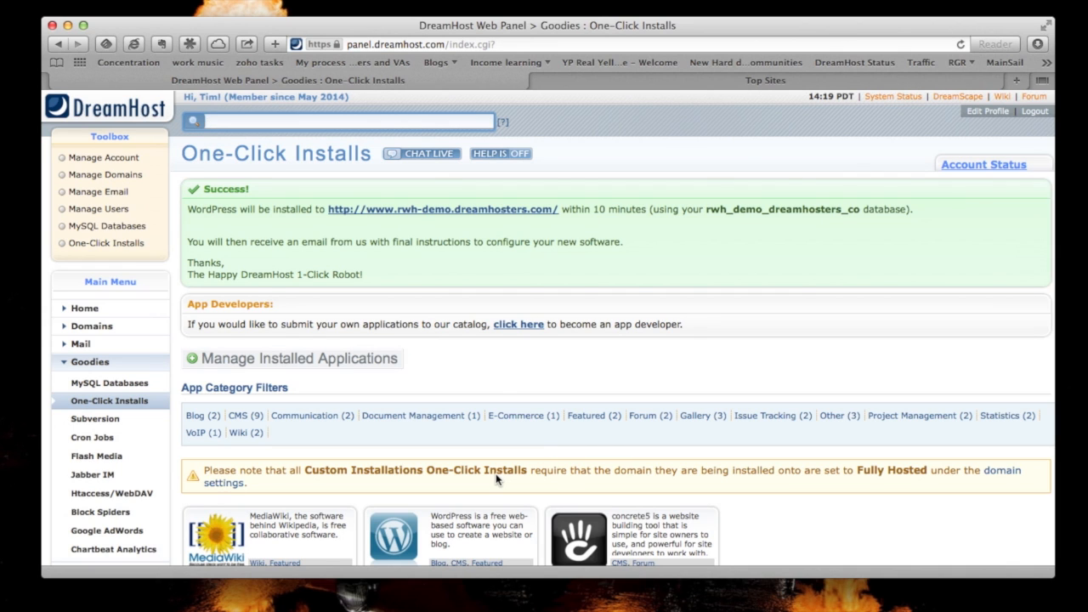
pyautogui.moveTo(496, 383)
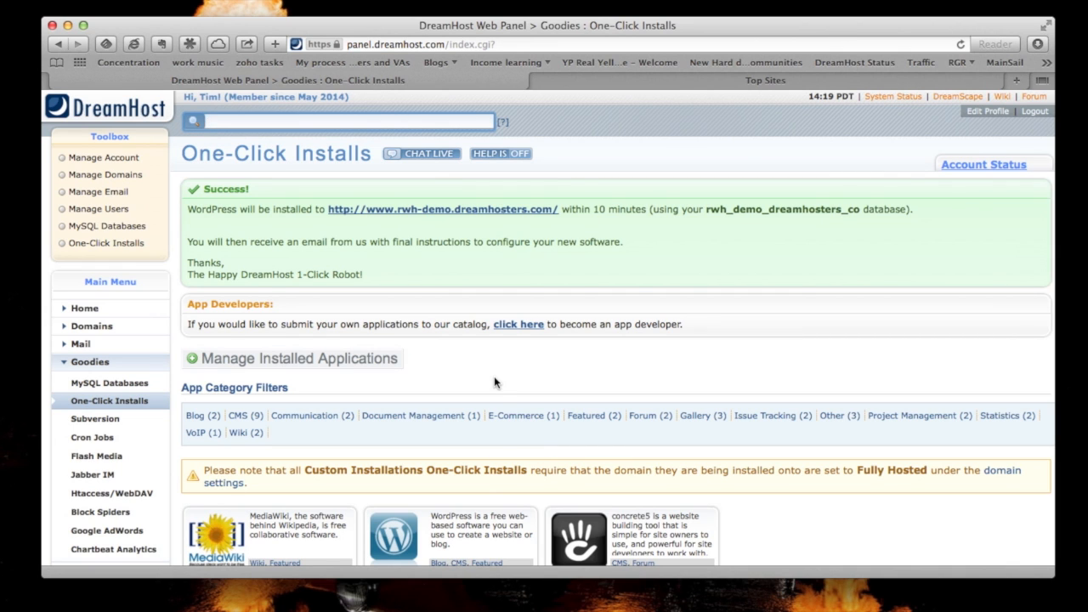
pyautogui.moveTo(512, 246)
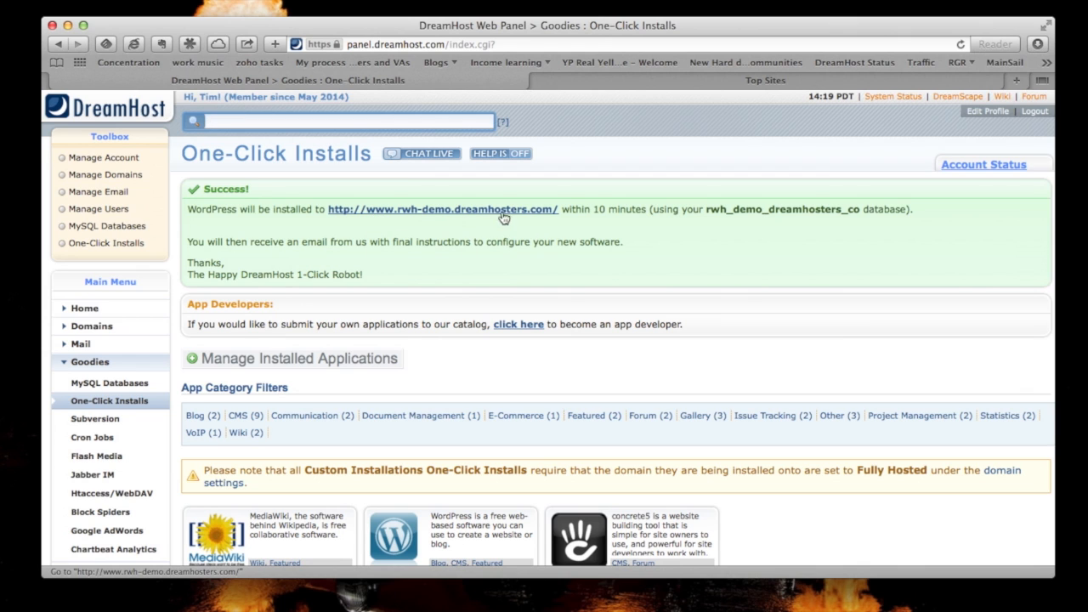
pyautogui.moveTo(480, 225)
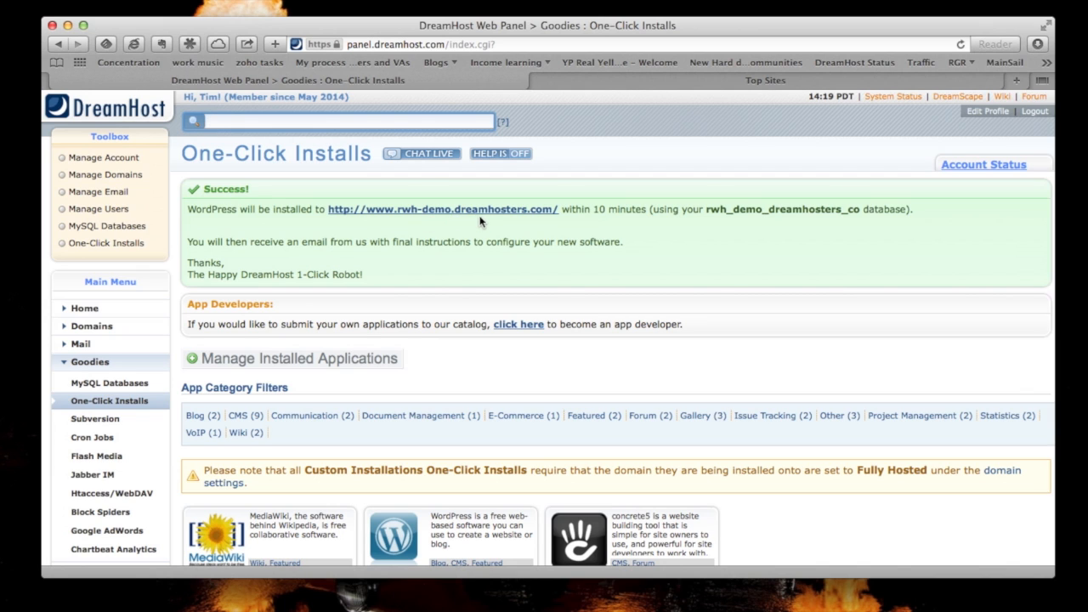
pyautogui.moveTo(489, 220)
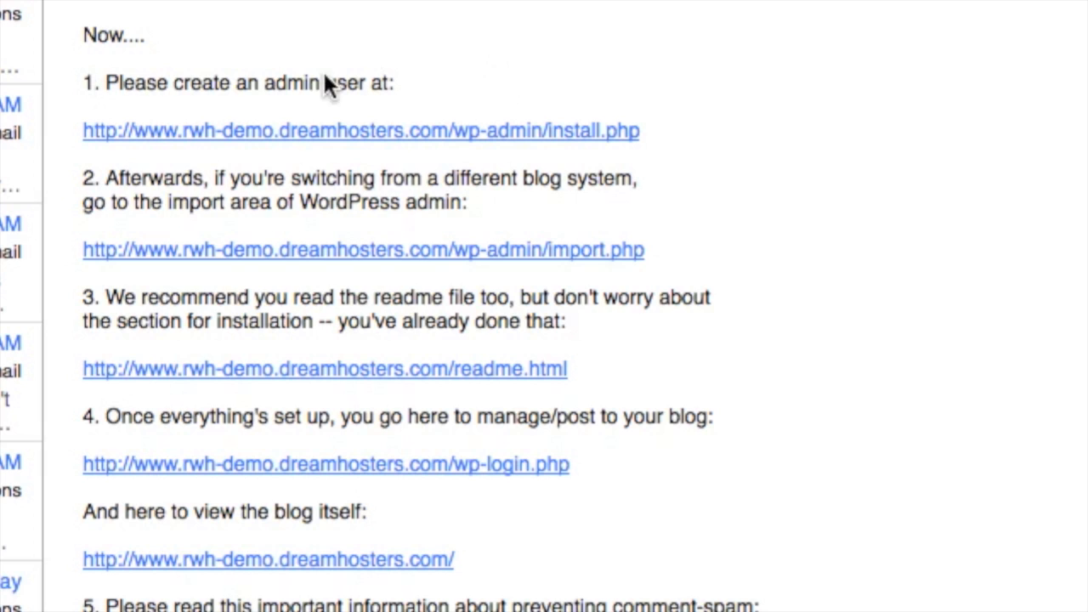
pyautogui.moveTo(685, 170)
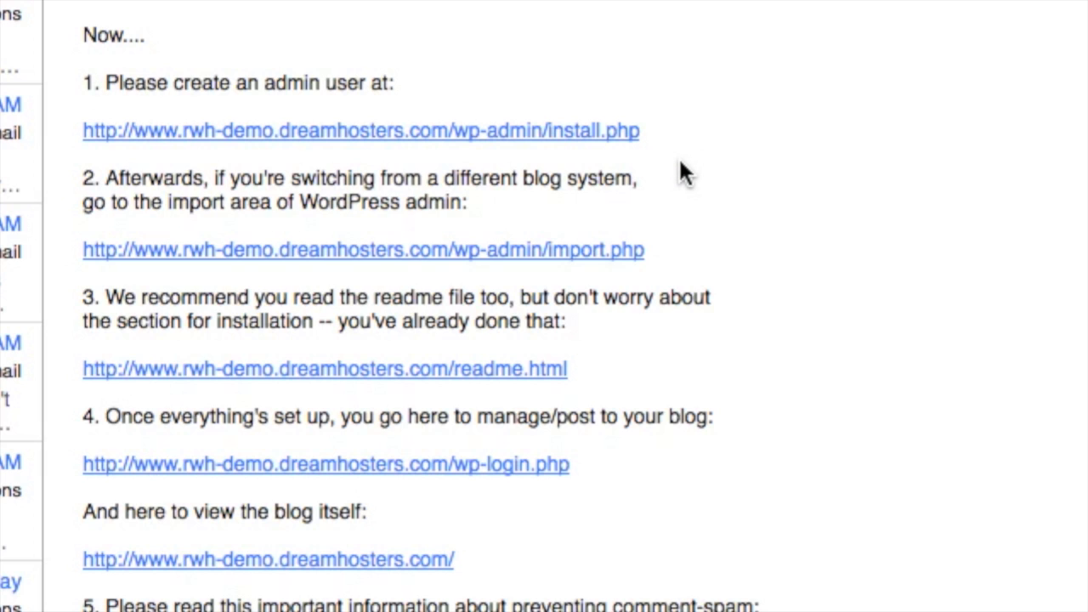
# Follow the wp-admin/install.php link in the DreamHost email.
pyautogui.click(360, 132)
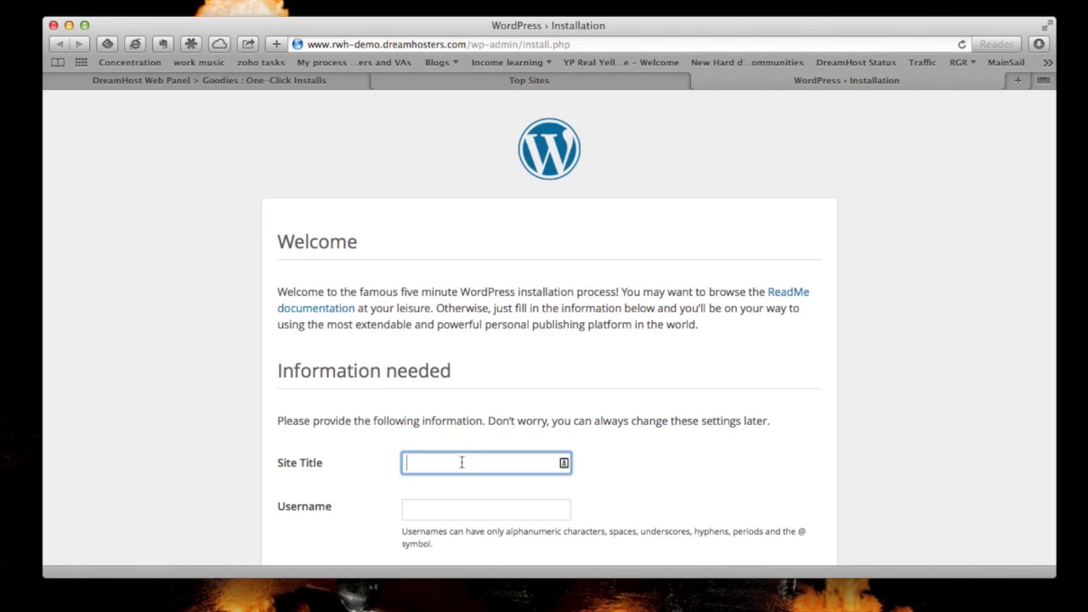
# Enter site title 'RWH DEMO 3' and admin username 'TimM'.
pyautogui.write('RWH')
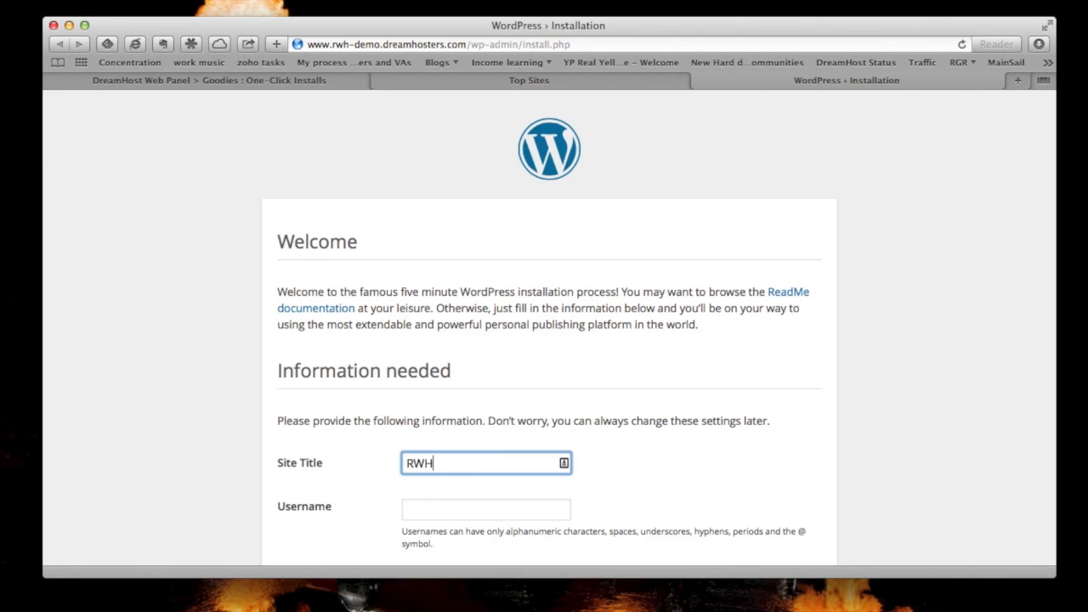
pyautogui.write('DEM')
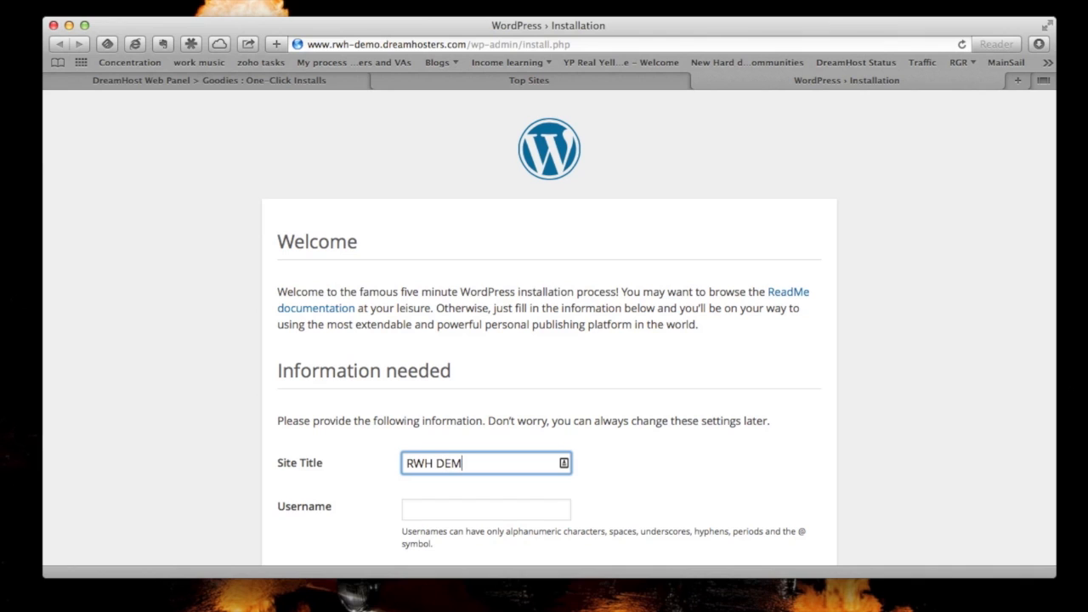
pyautogui.write('O 3')
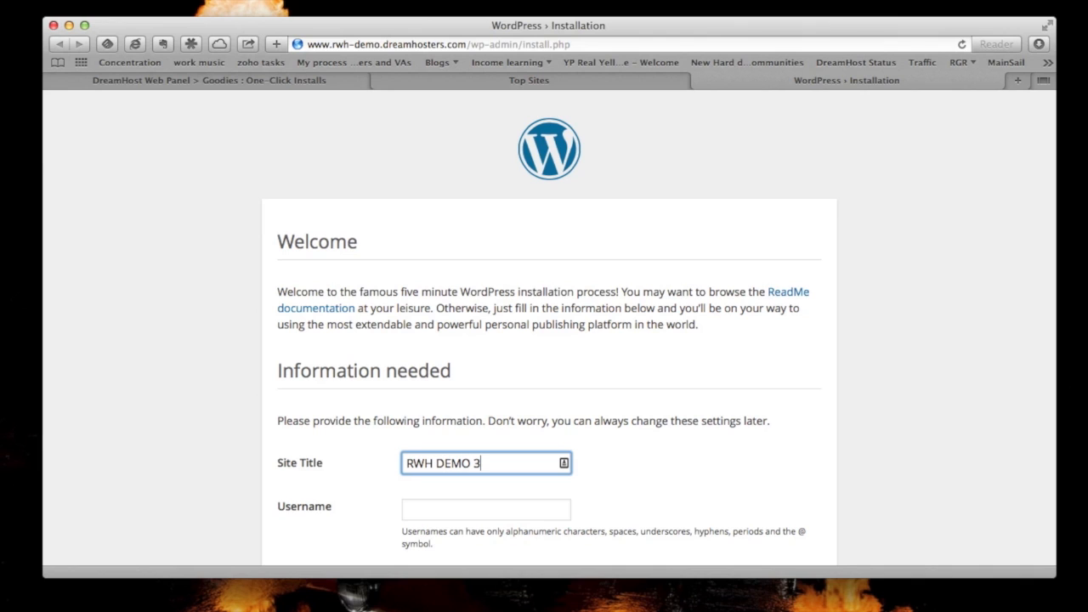
pyautogui.moveTo(667, 454)
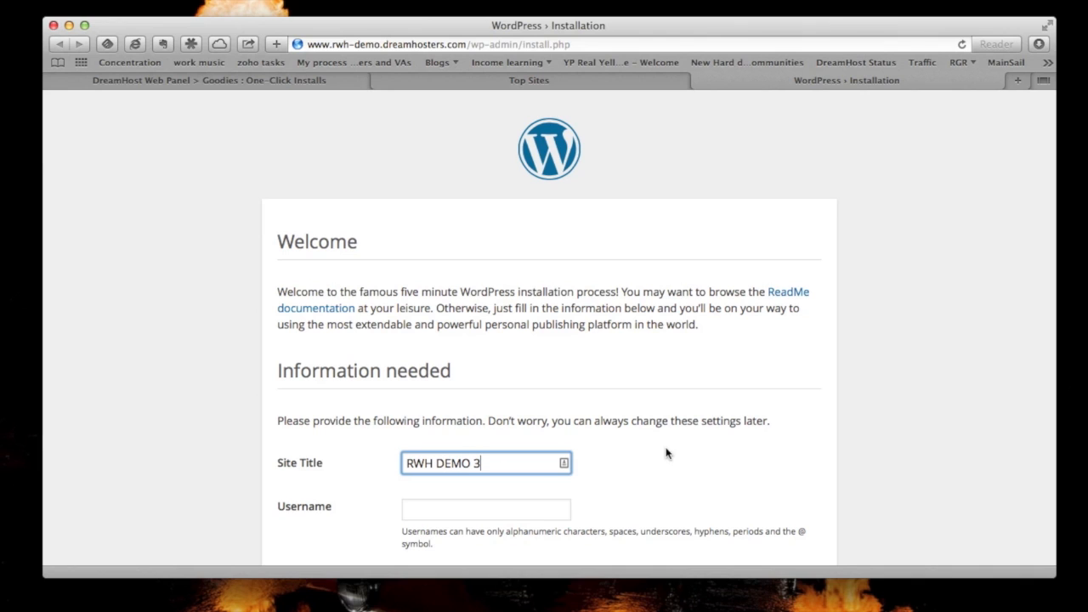
pyautogui.scroll(-3)
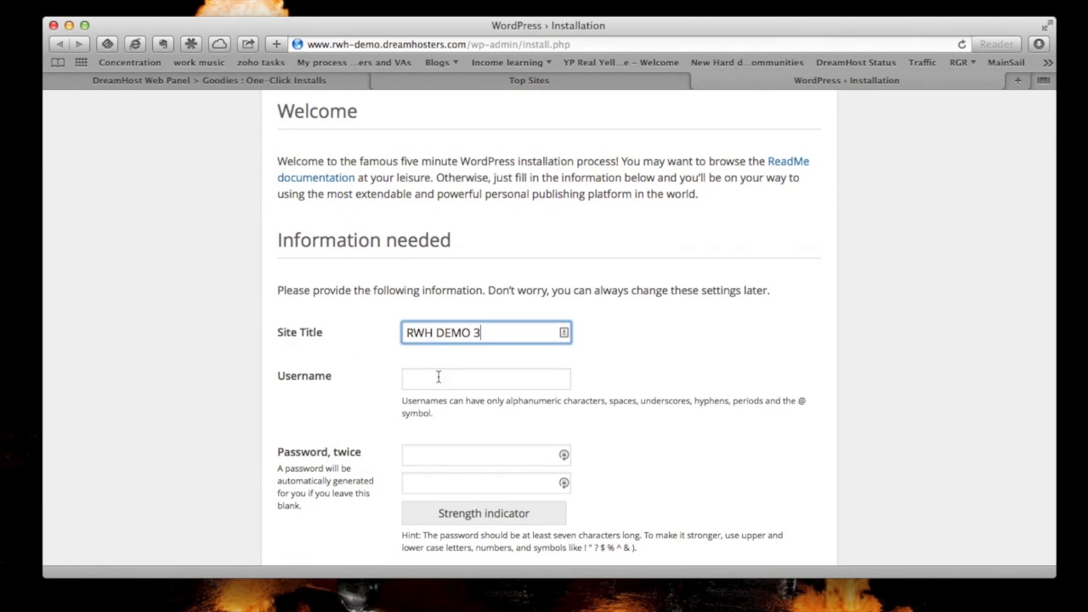
pyautogui.click(486, 379)
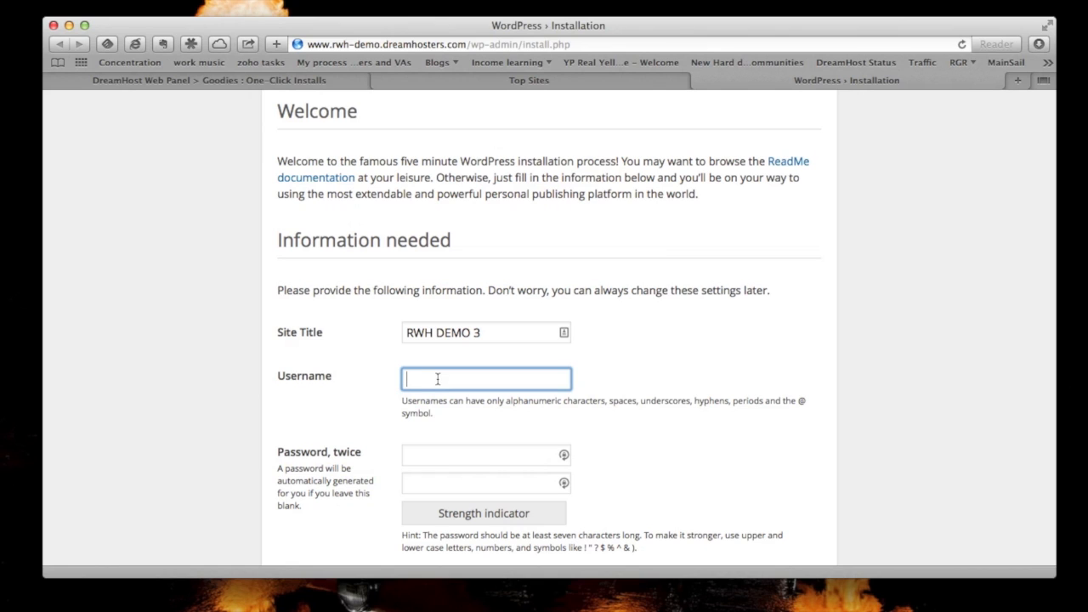
pyautogui.write('tim')
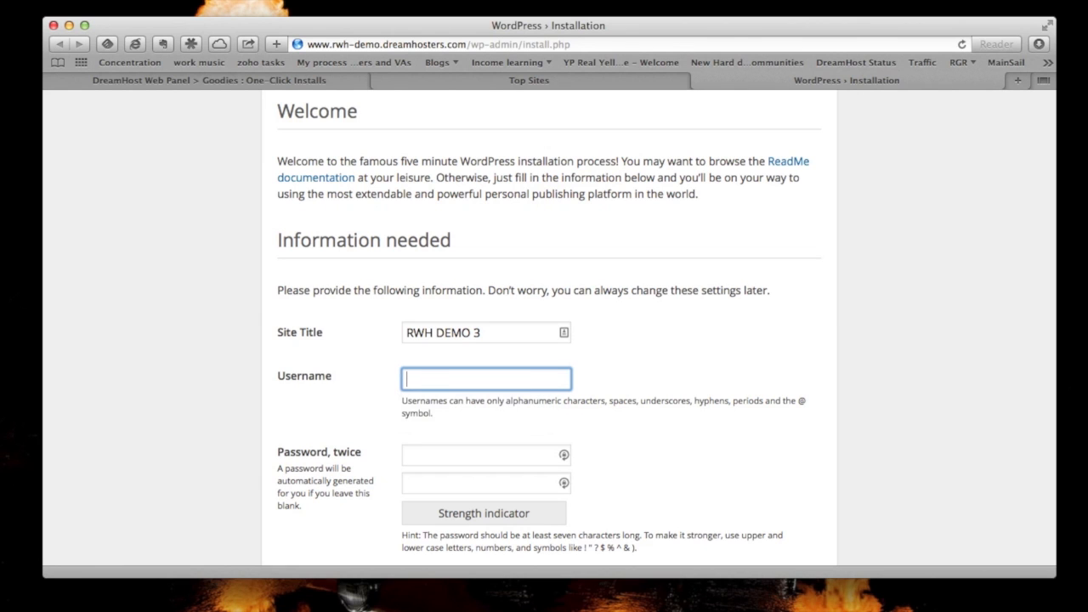
pyautogui.write('TimM')
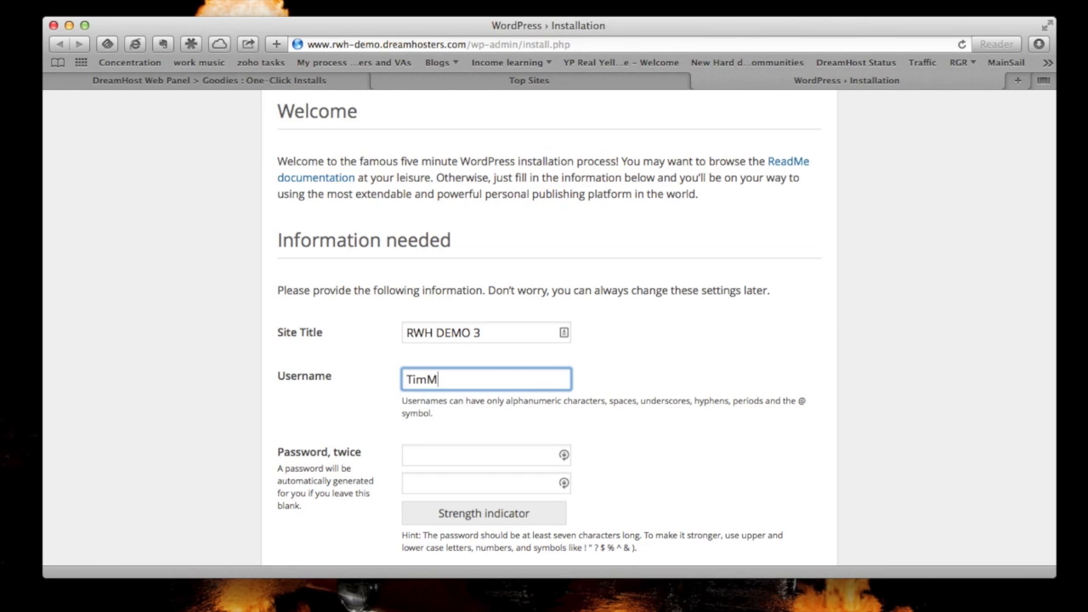
# Generate and accept an admin password, saving the site login in the password manager.
pyautogui.click(480, 453)
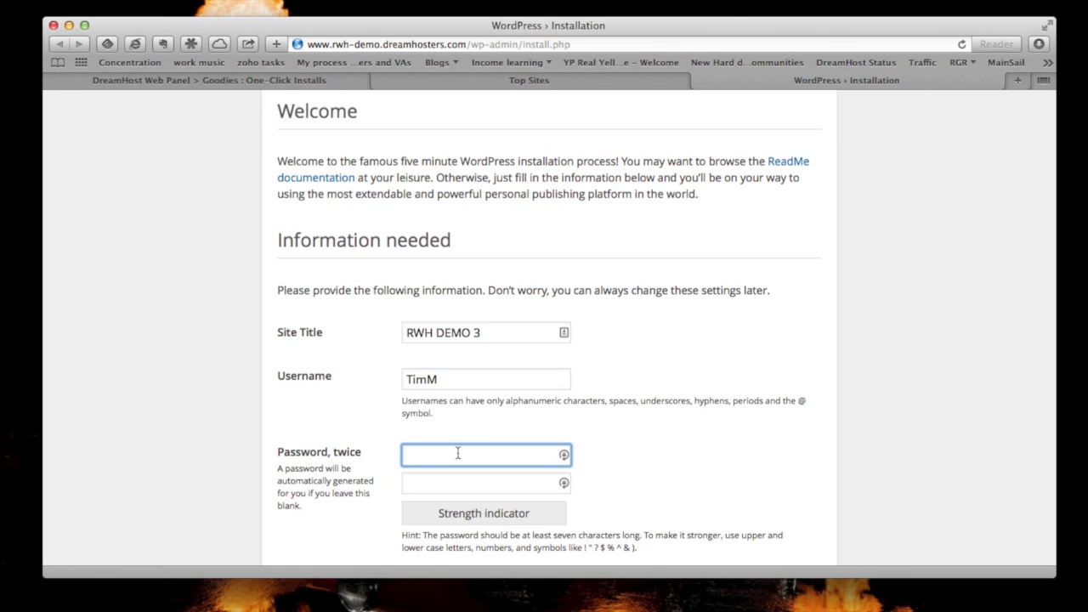
pyautogui.click(484, 454)
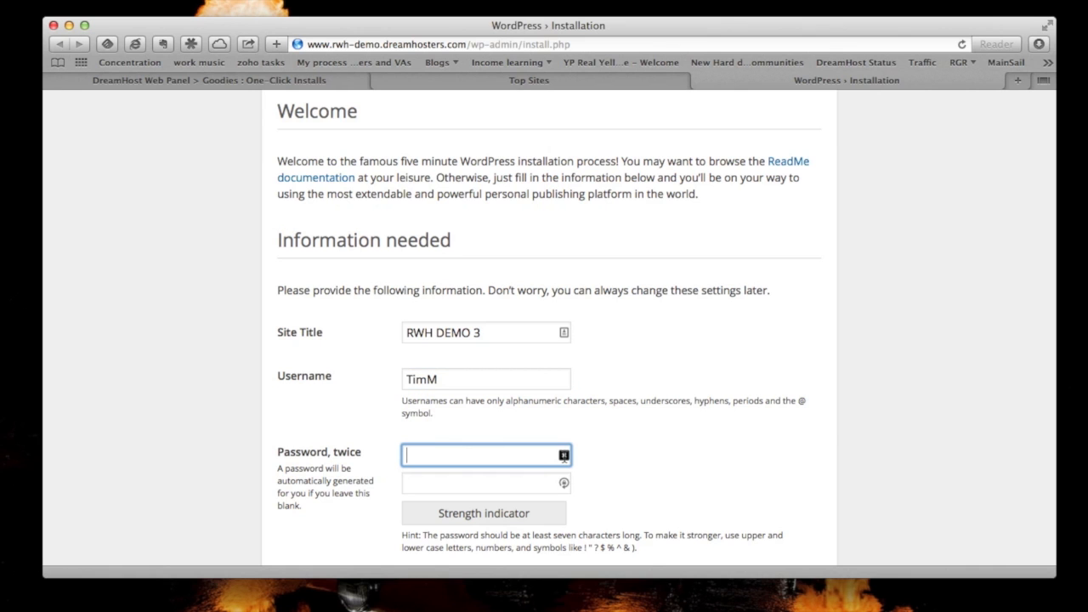
pyautogui.click(563, 454)
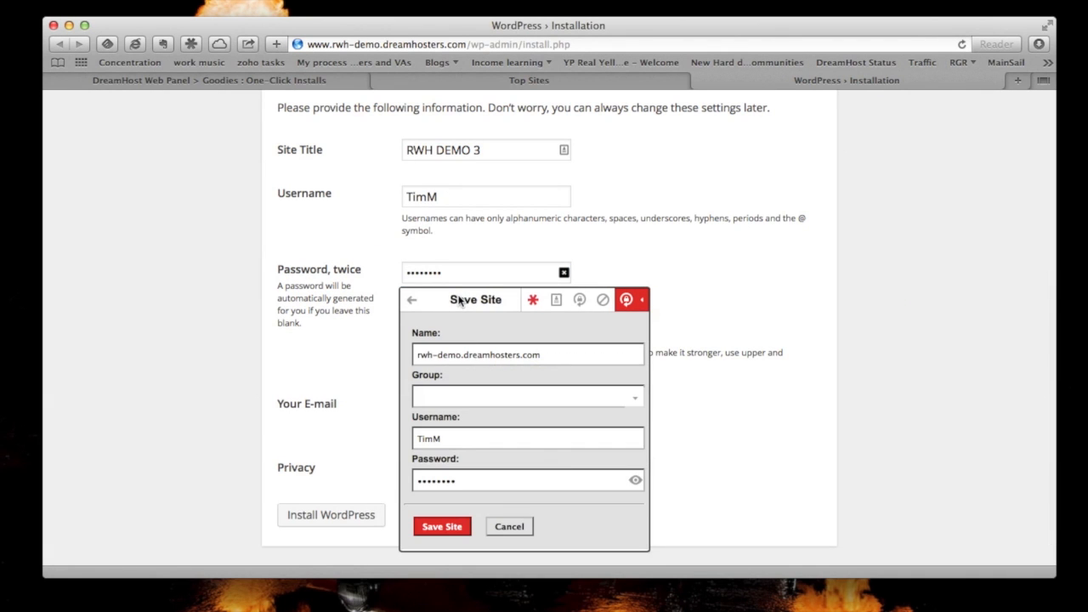
pyautogui.click(442, 527)
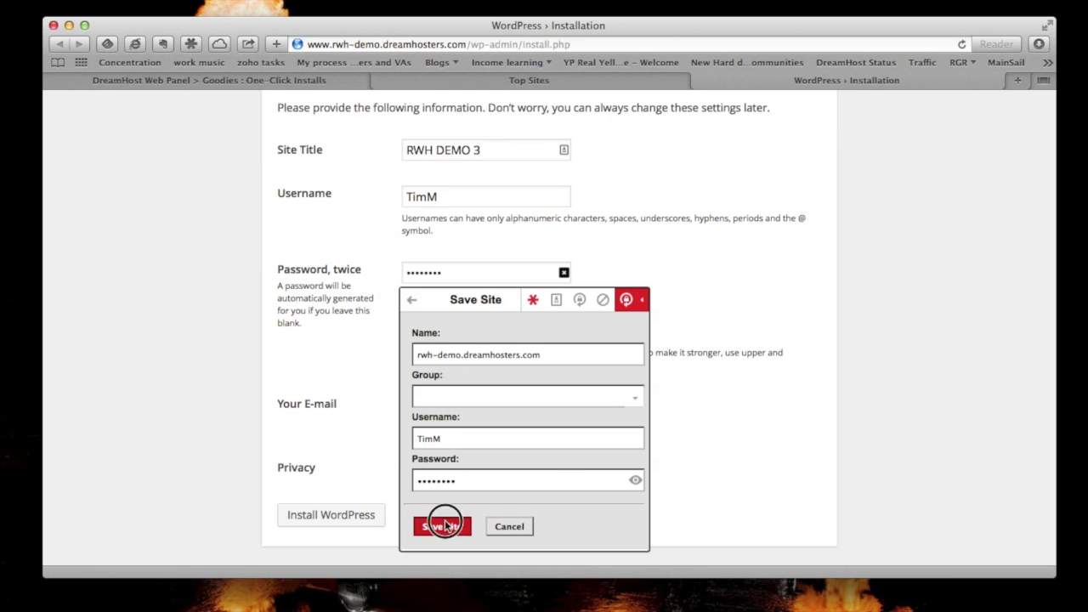
pyautogui.click(442, 526)
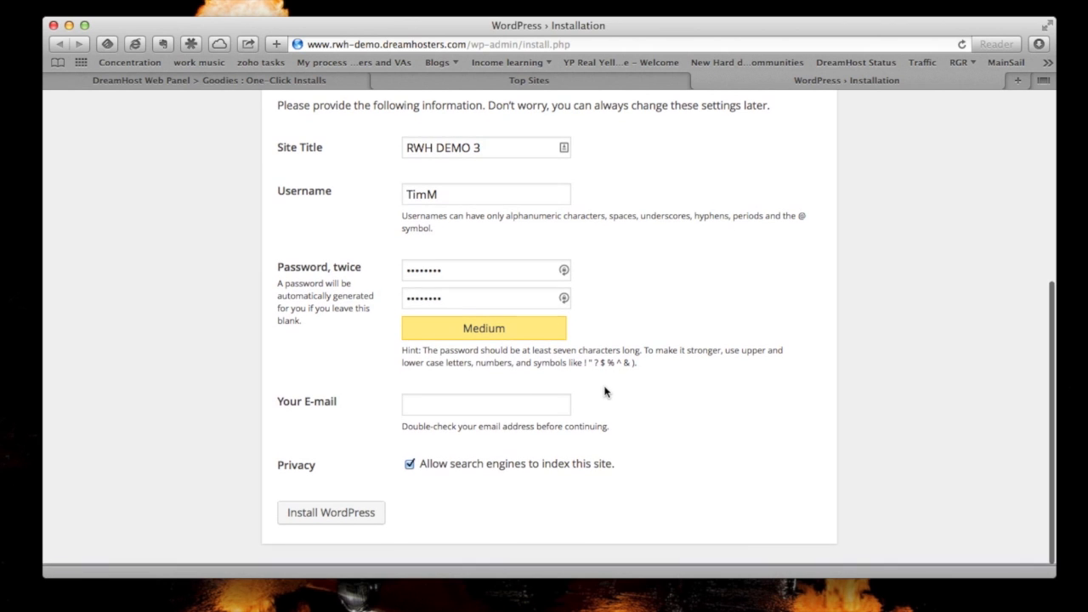
pyautogui.rightClick(487, 405)
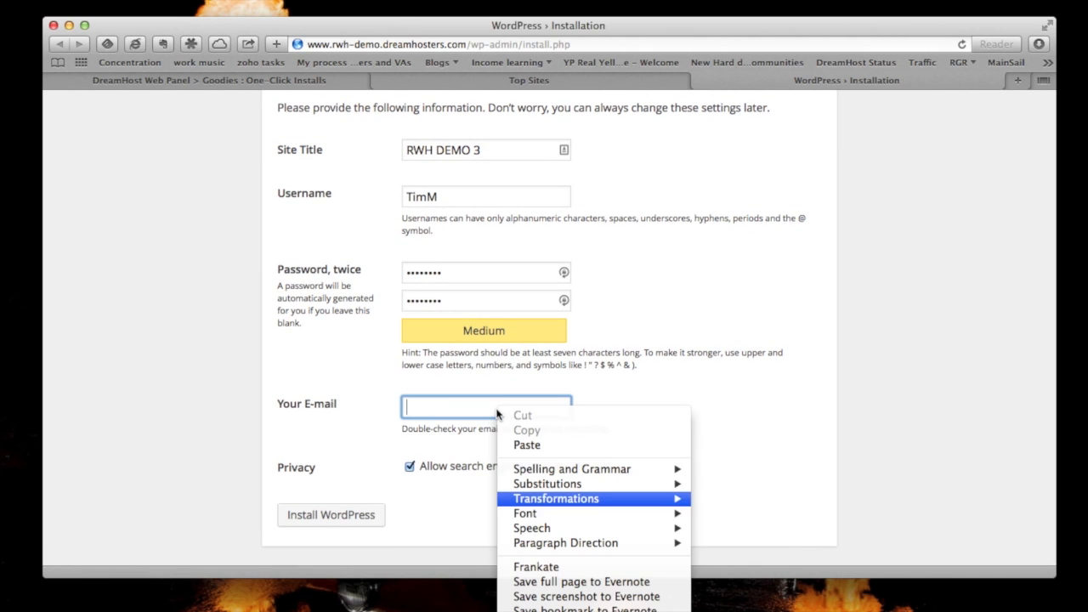
pyautogui.click(485, 406)
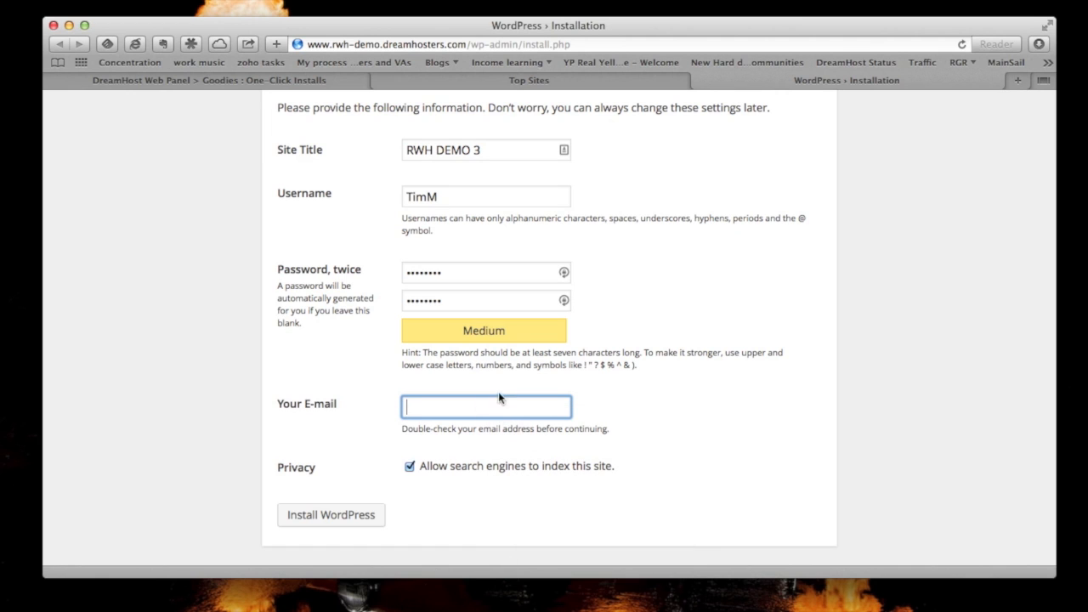
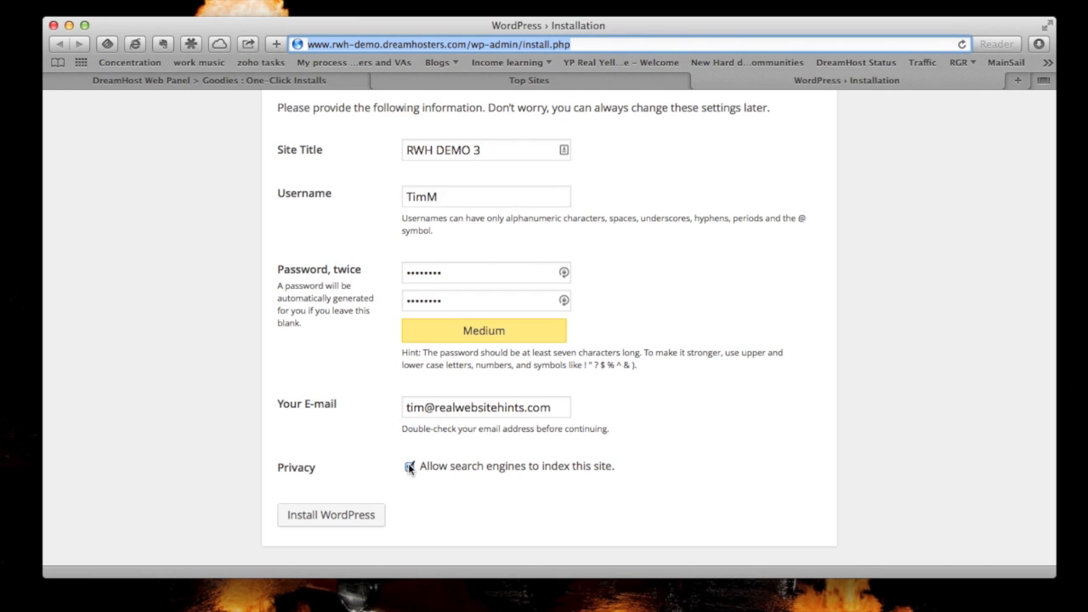
pyautogui.click(408, 466)
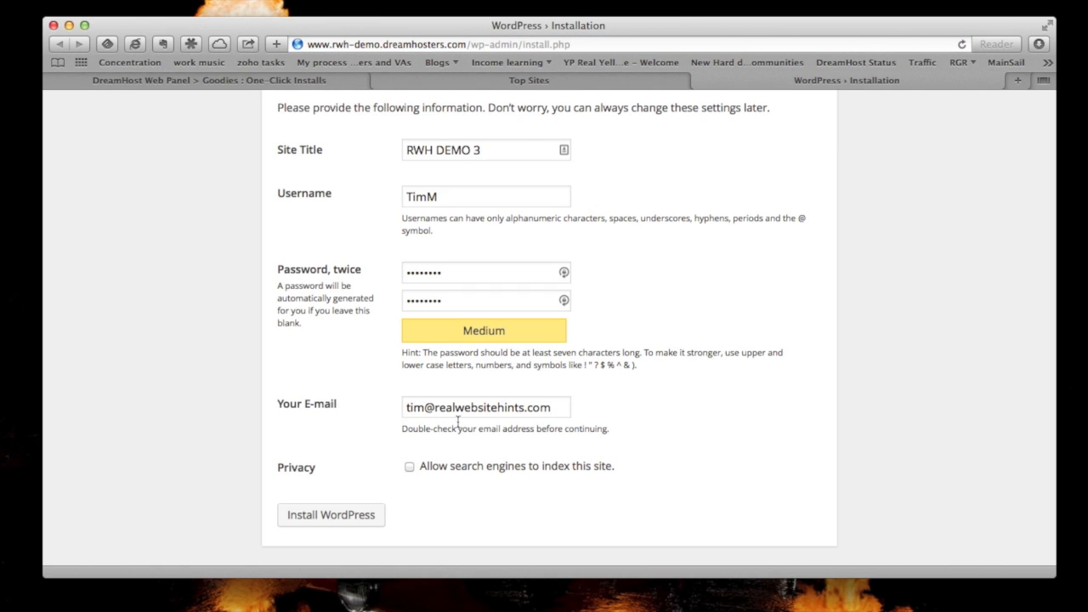
pyautogui.moveTo(462, 466)
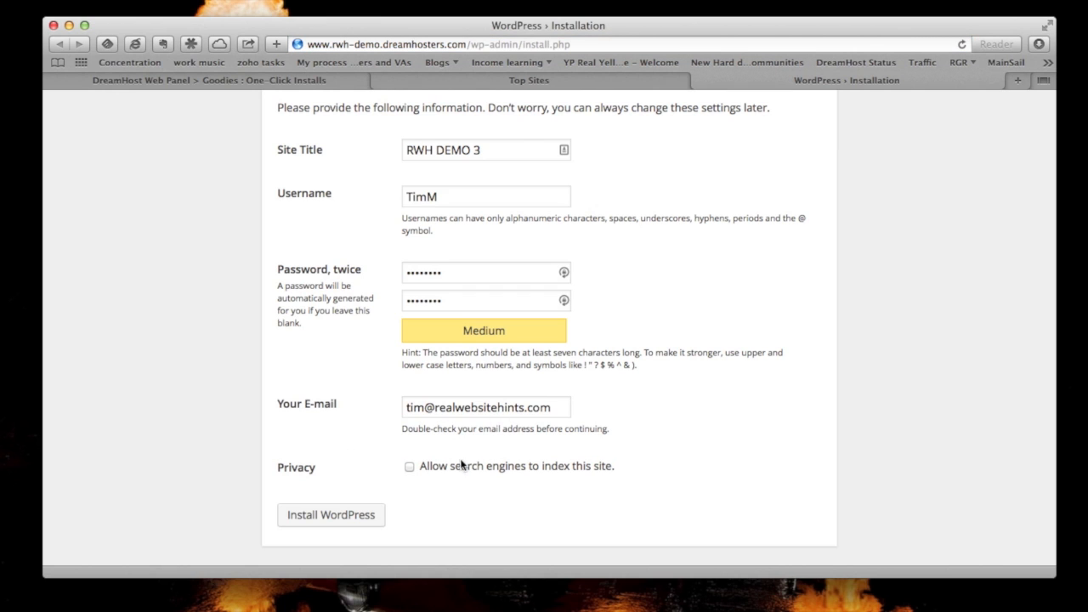
pyautogui.moveTo(479, 476)
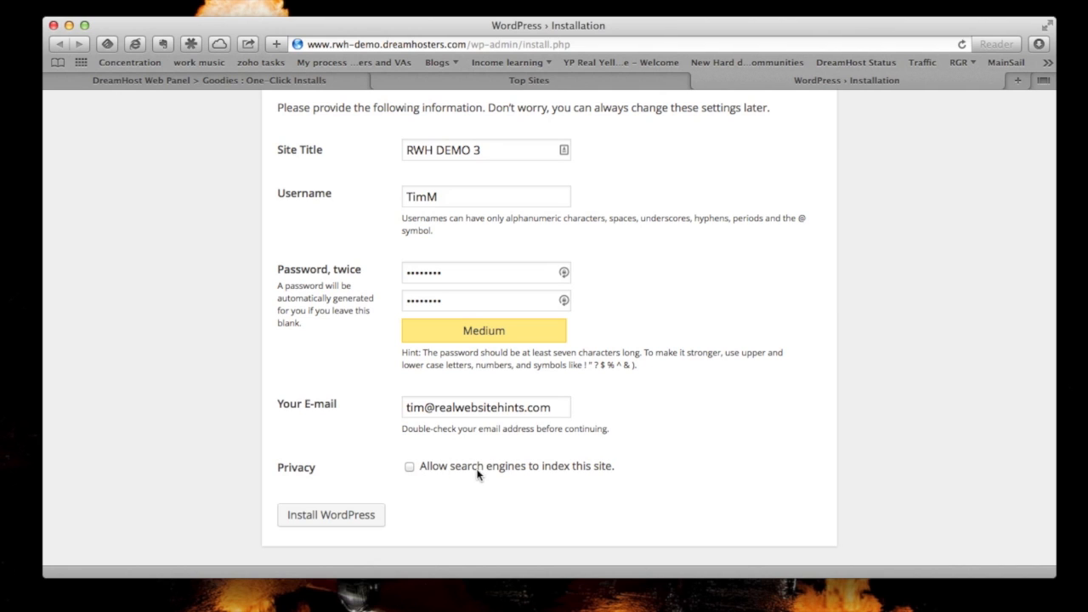
pyautogui.moveTo(403, 471)
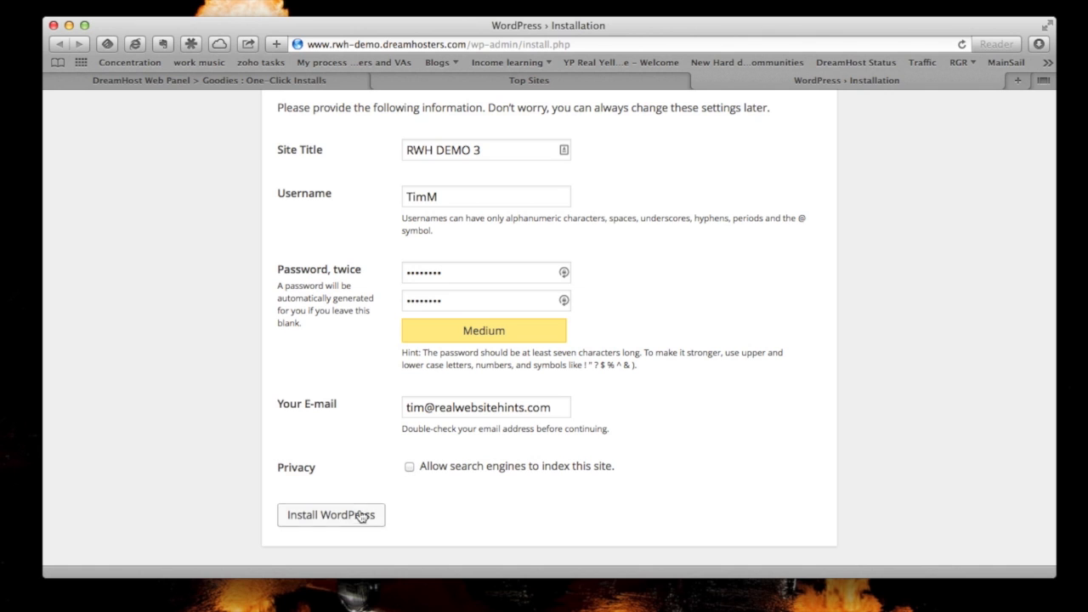
pyautogui.click(330, 515)
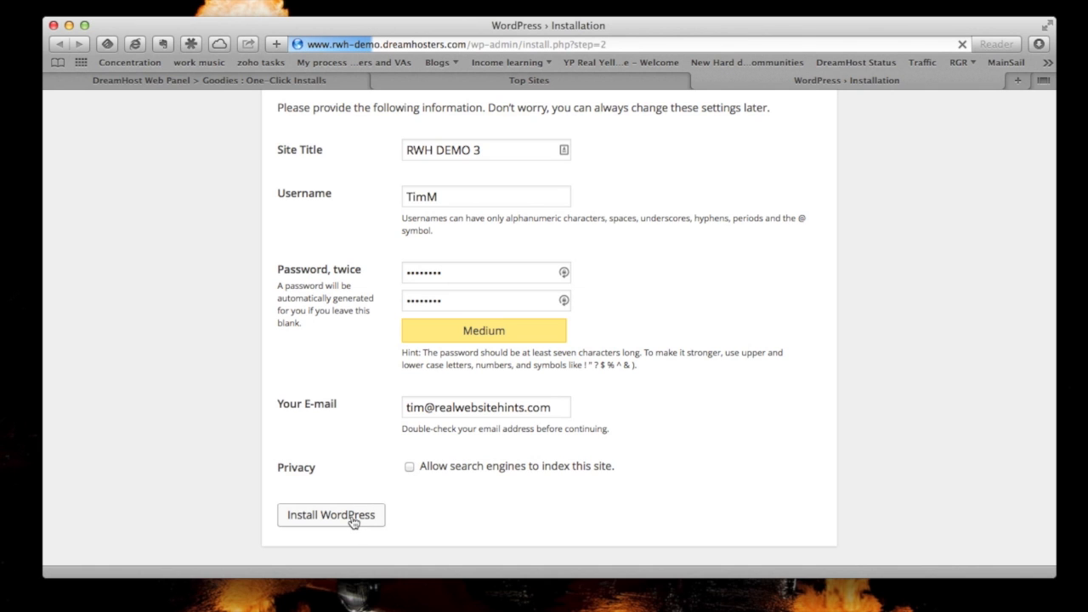
pyautogui.click(330, 515)
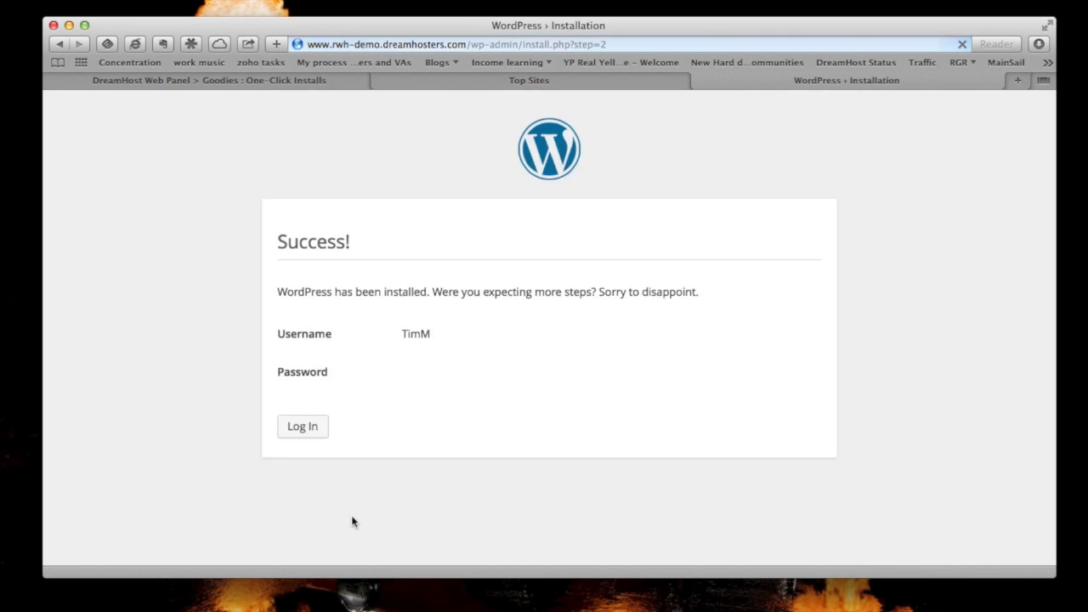
# Log in to the new site as TimM using the saved LastPass credentials.
pyautogui.click(303, 427)
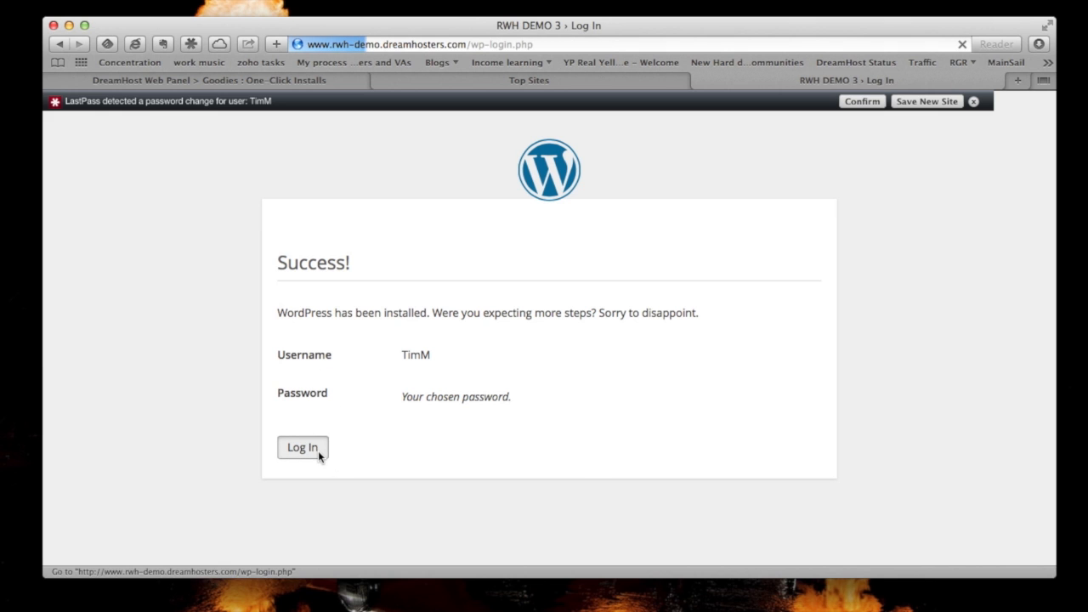
pyautogui.click(302, 447)
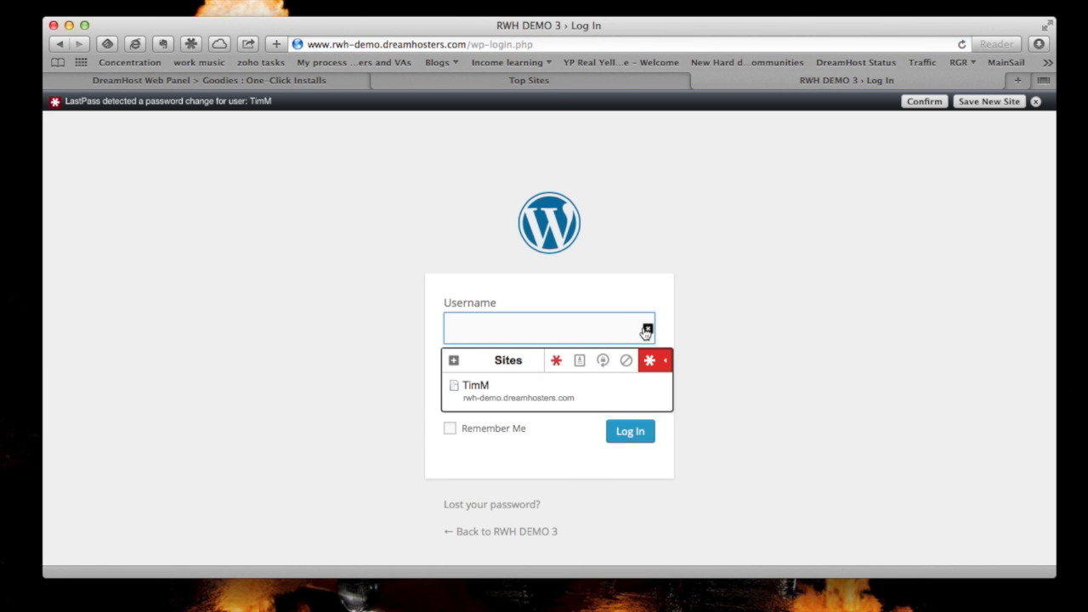
pyautogui.click(473, 385)
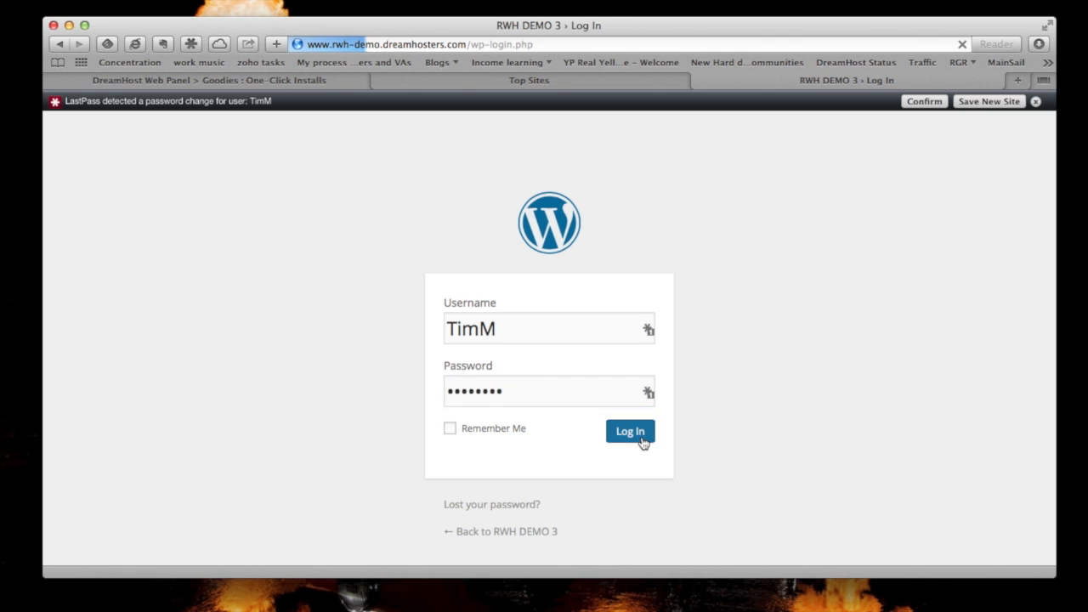
pyautogui.click(630, 431)
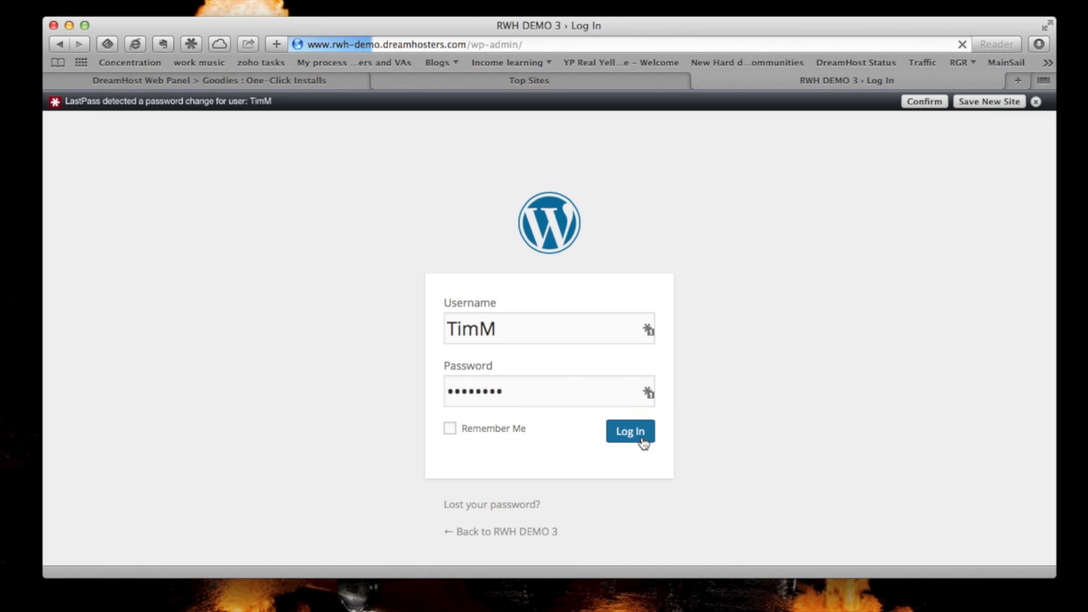
pyautogui.click(630, 431)
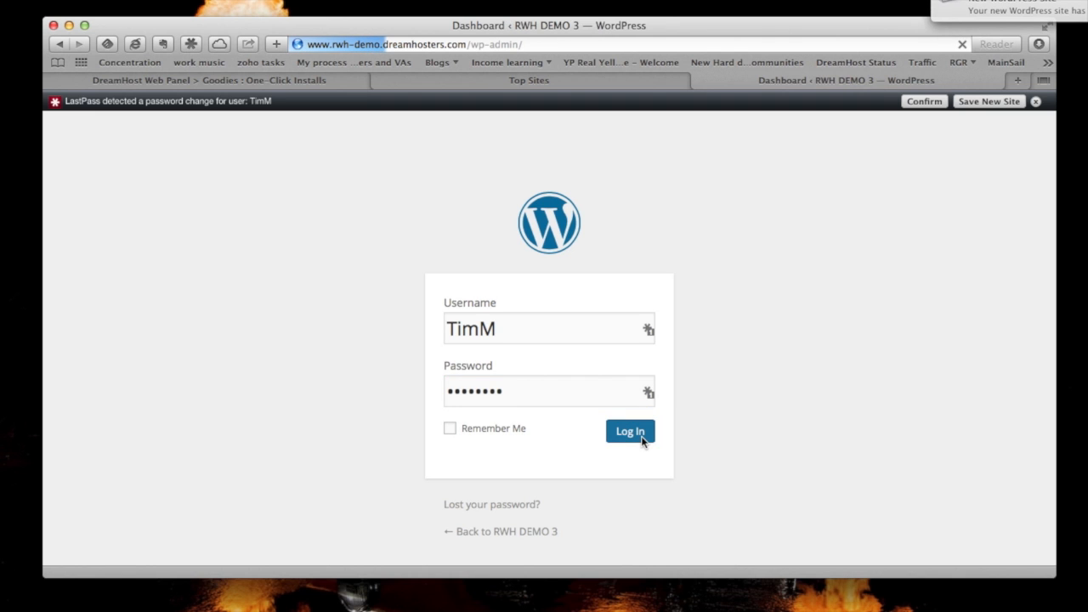
# Wait for the RWH DEMO 3 dashboard to finish loading.
pyautogui.click(629, 431)
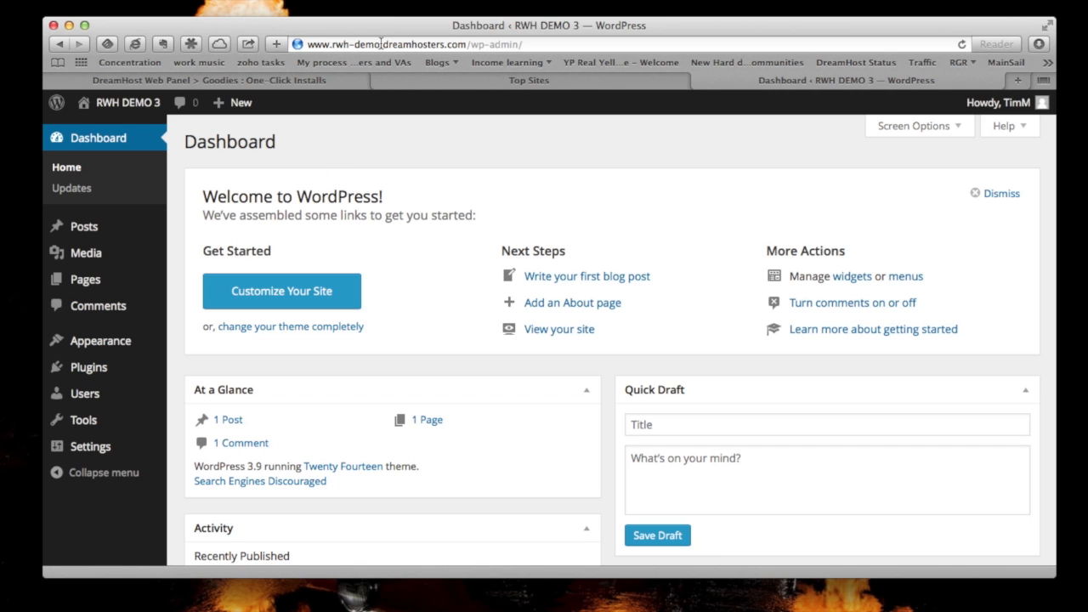
pyautogui.moveTo(117, 279)
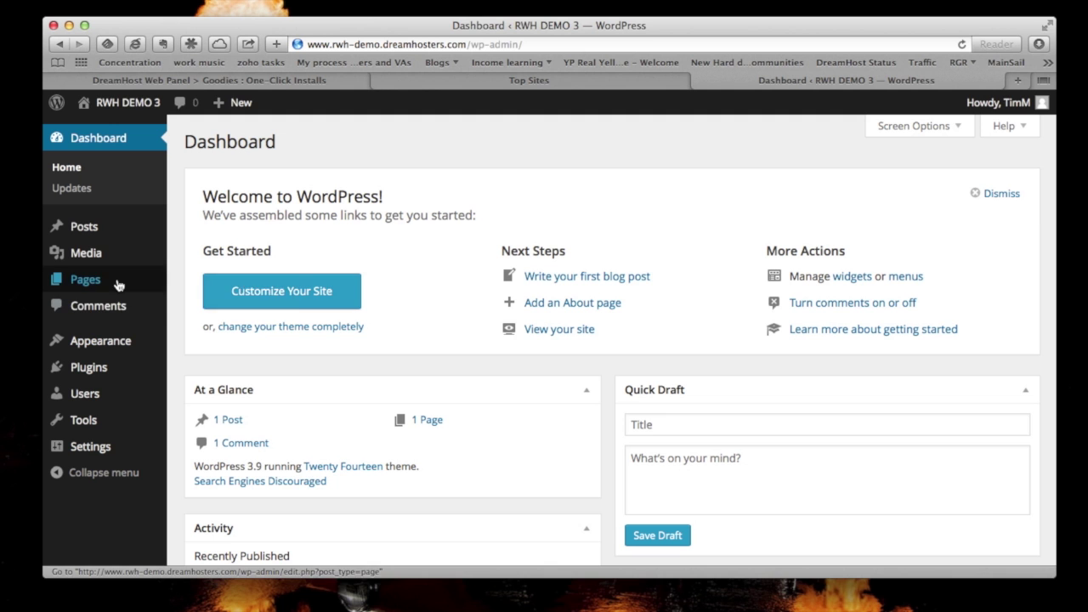